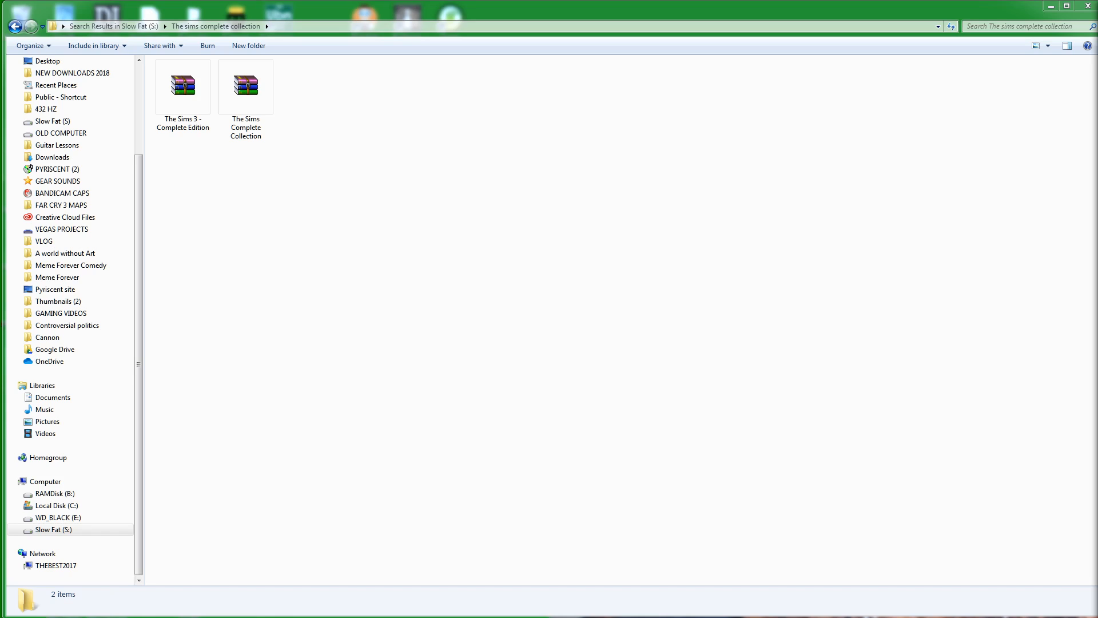
Step: Extract The Sims Complete Collection archive here, creating the setup folder beside it
{"action": "left_click", "coordinate": [245, 87]}
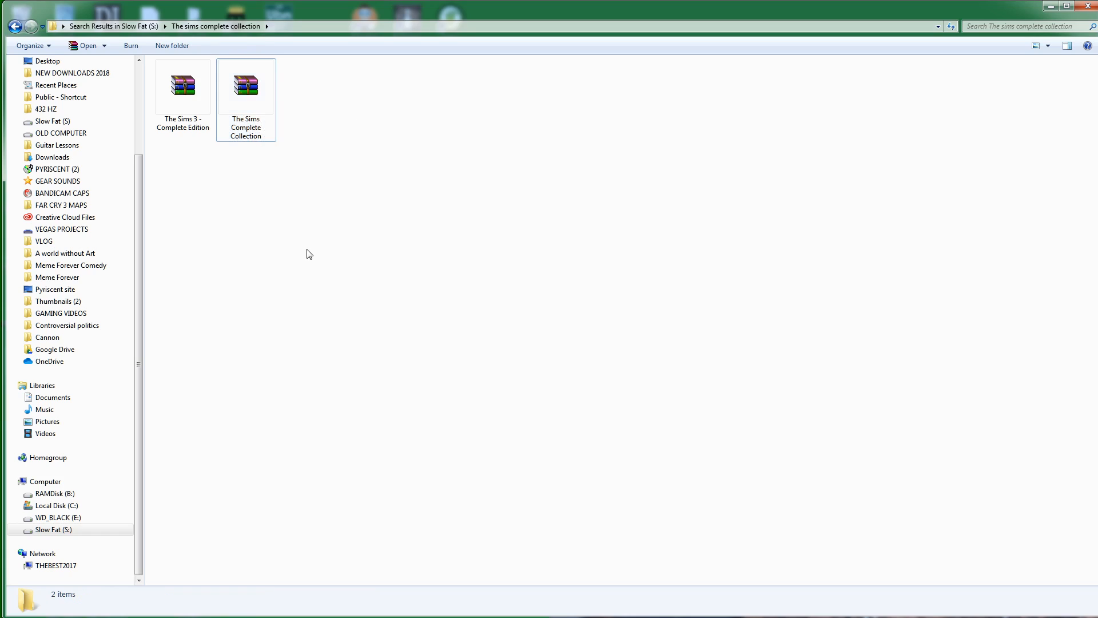
{"action": "left_click", "coordinate": [245, 87]}
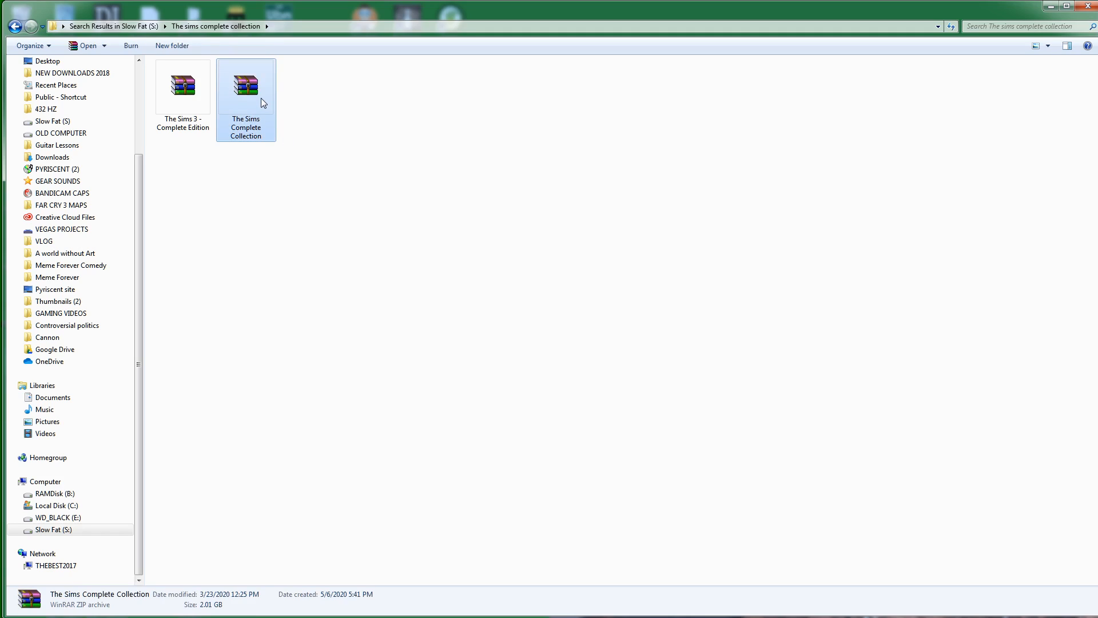
{"action": "right_click", "coordinate": [246, 87]}
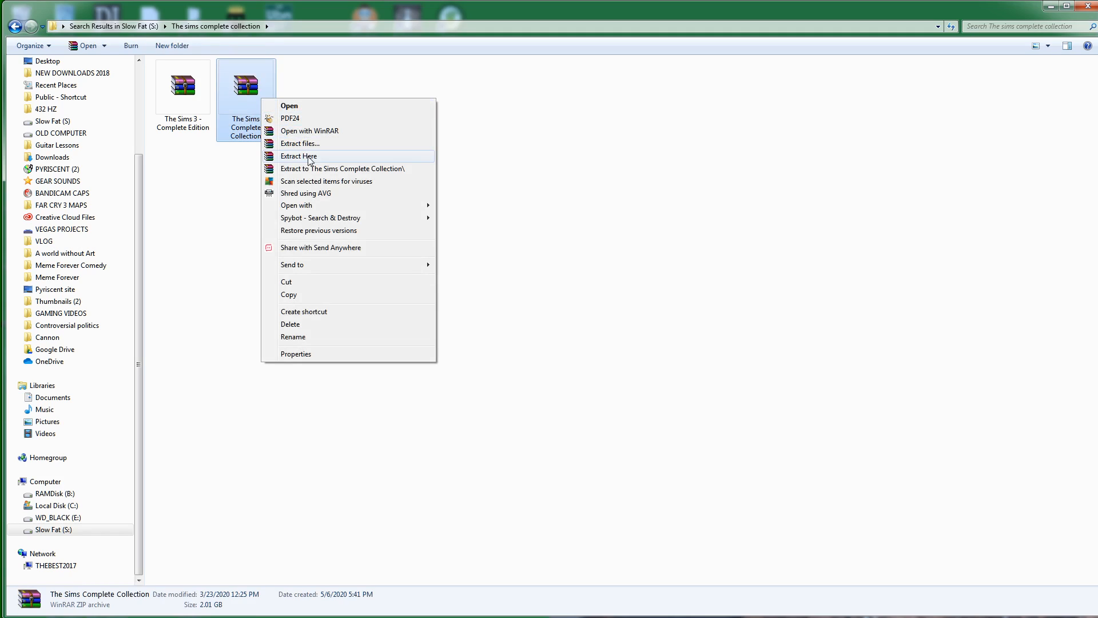
{"action": "mouse_move", "coordinate": [320, 160]}
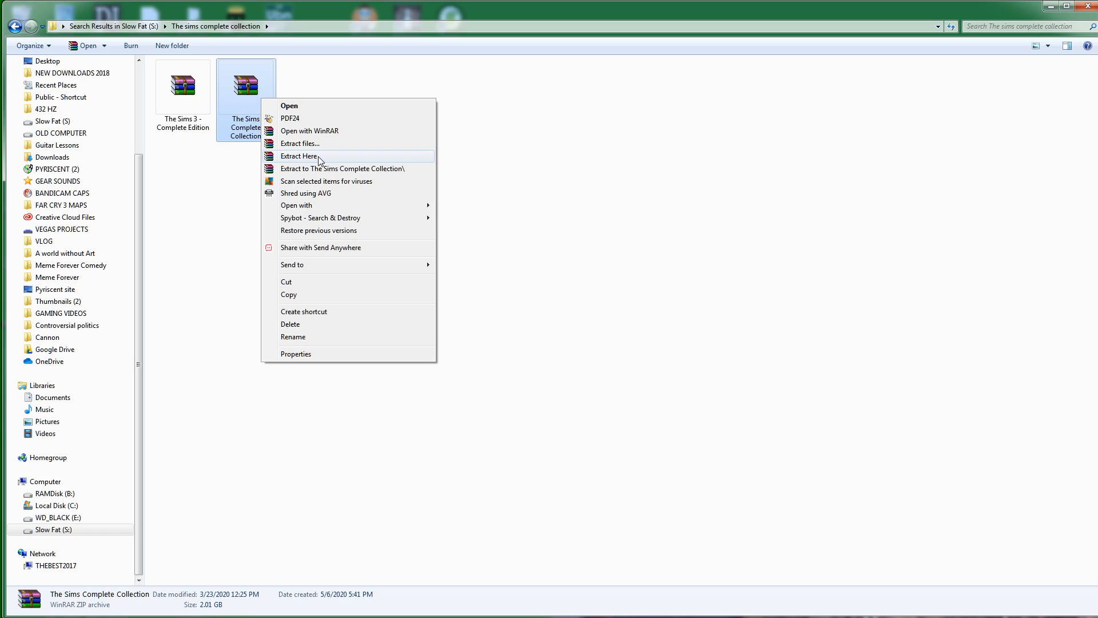
{"action": "left_click", "coordinate": [297, 156]}
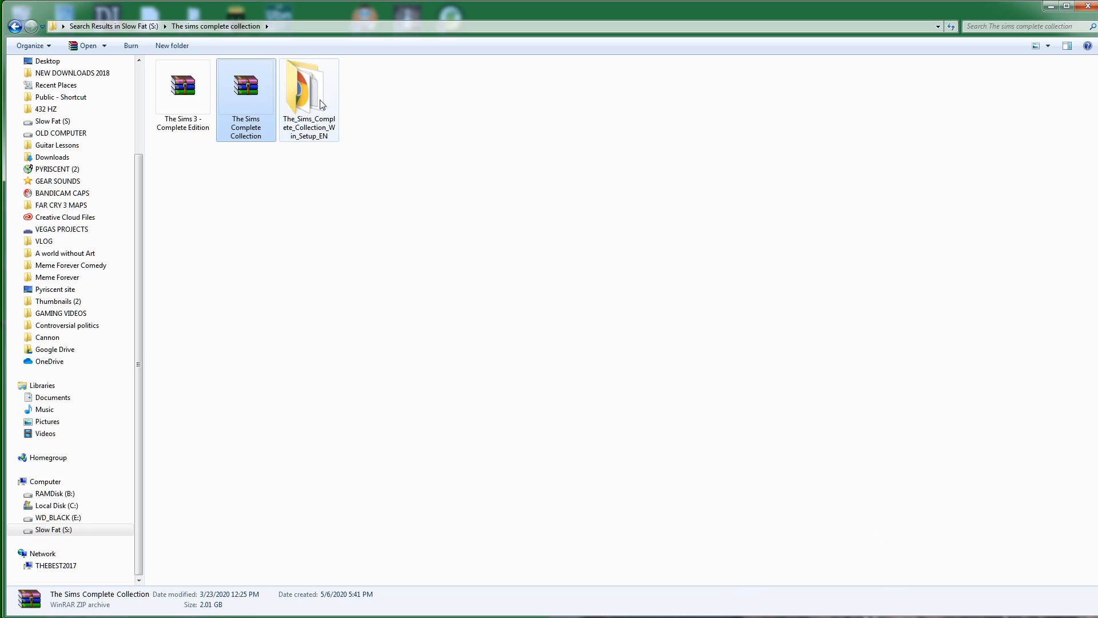
Step: Inside the setup folder, rename Game Files to 'The Sims 1 Complete'
{"action": "left_click", "coordinate": [309, 89]}
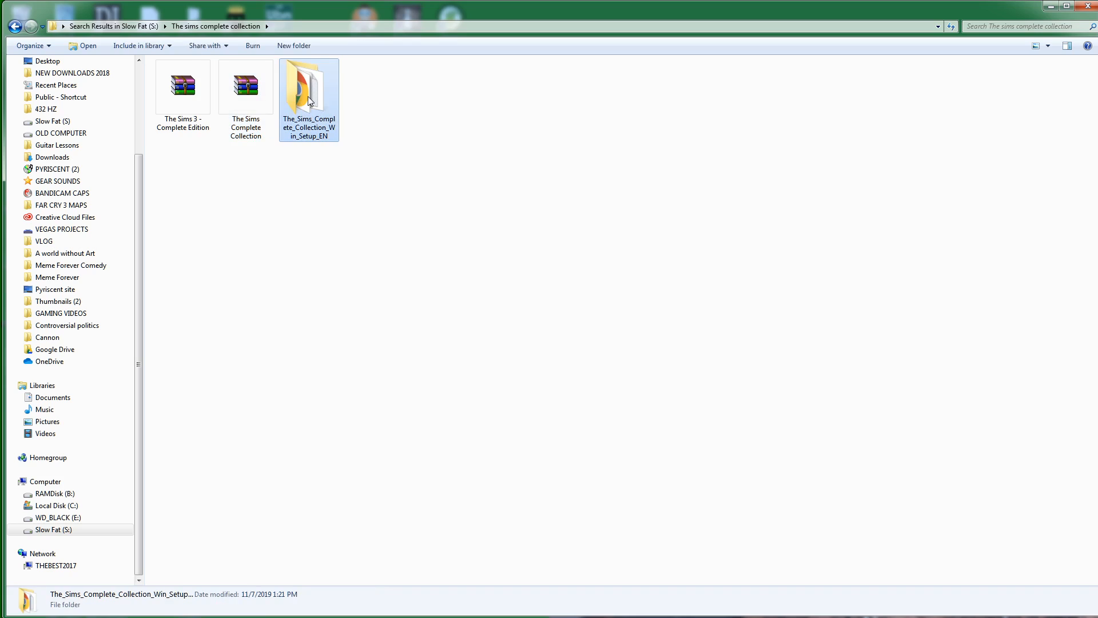
{"action": "double_click", "coordinate": [309, 86]}
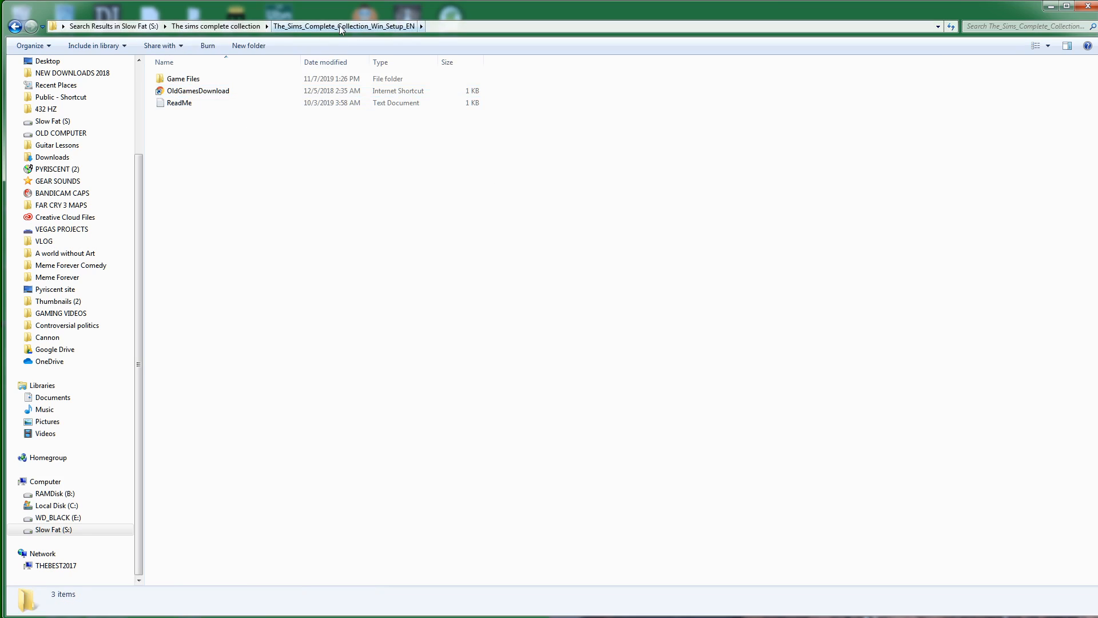
{"action": "left_click", "coordinate": [185, 78]}
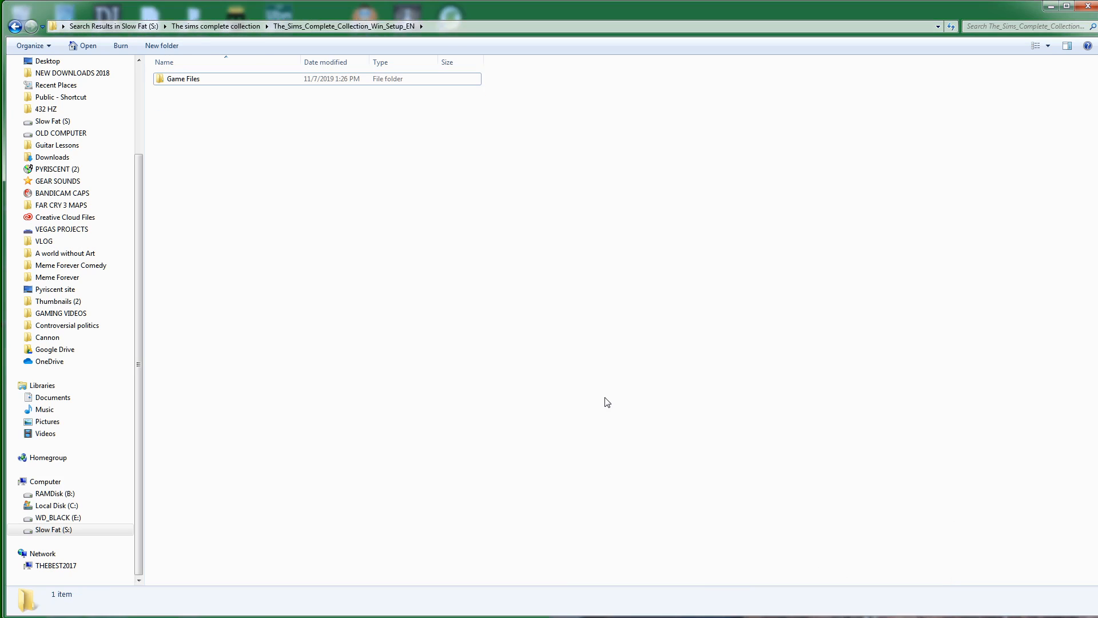
{"action": "left_click", "coordinate": [183, 78]}
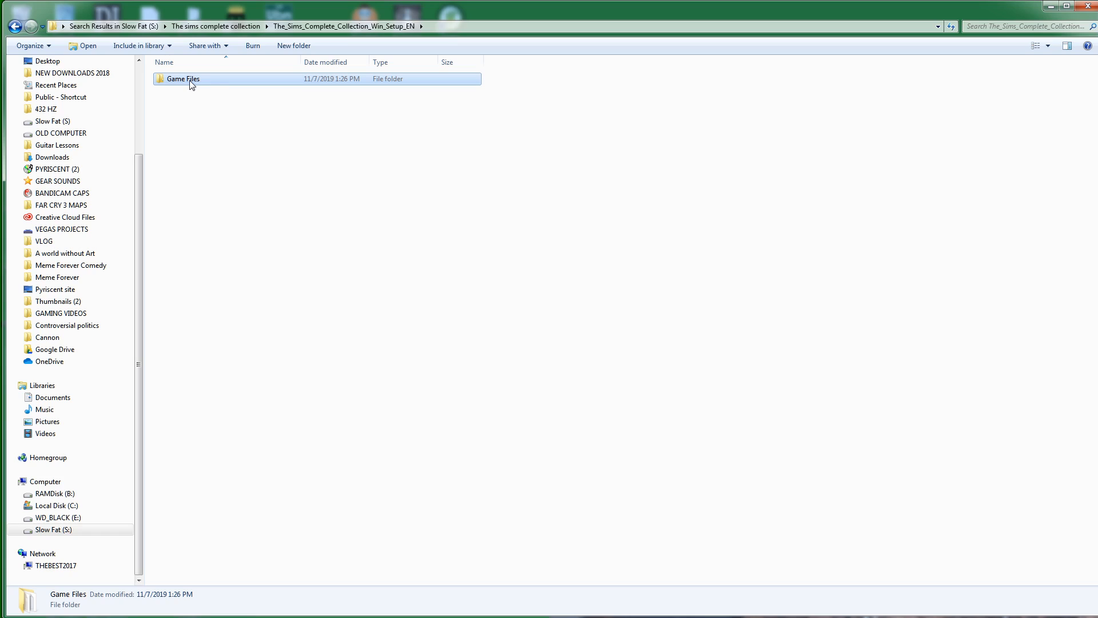
{"action": "key", "text": "F2"}
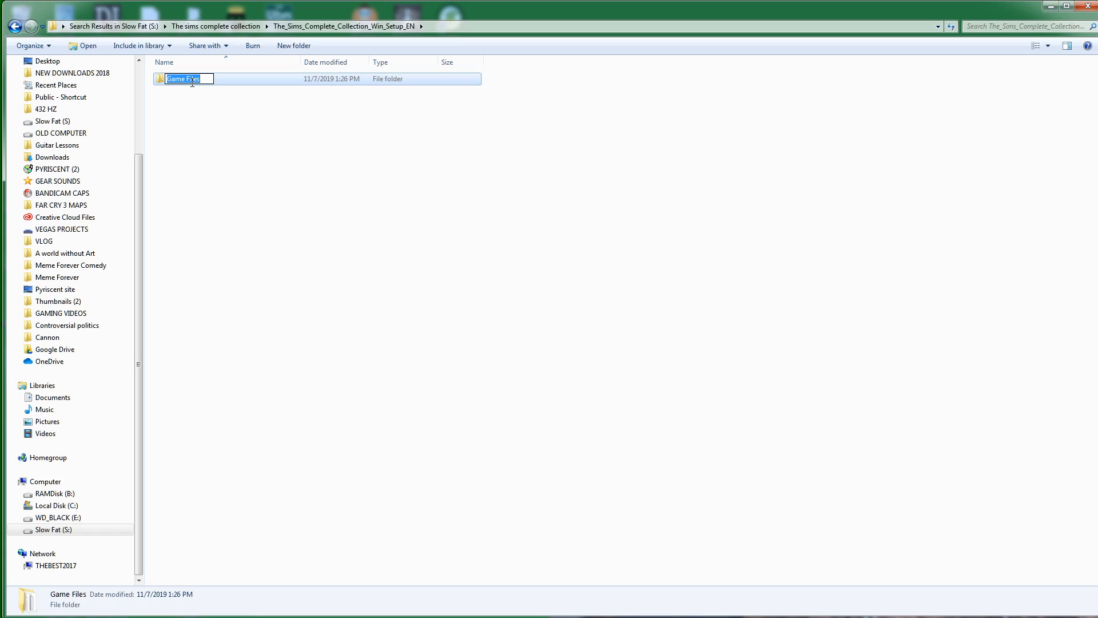
{"action": "type", "text": "The"}
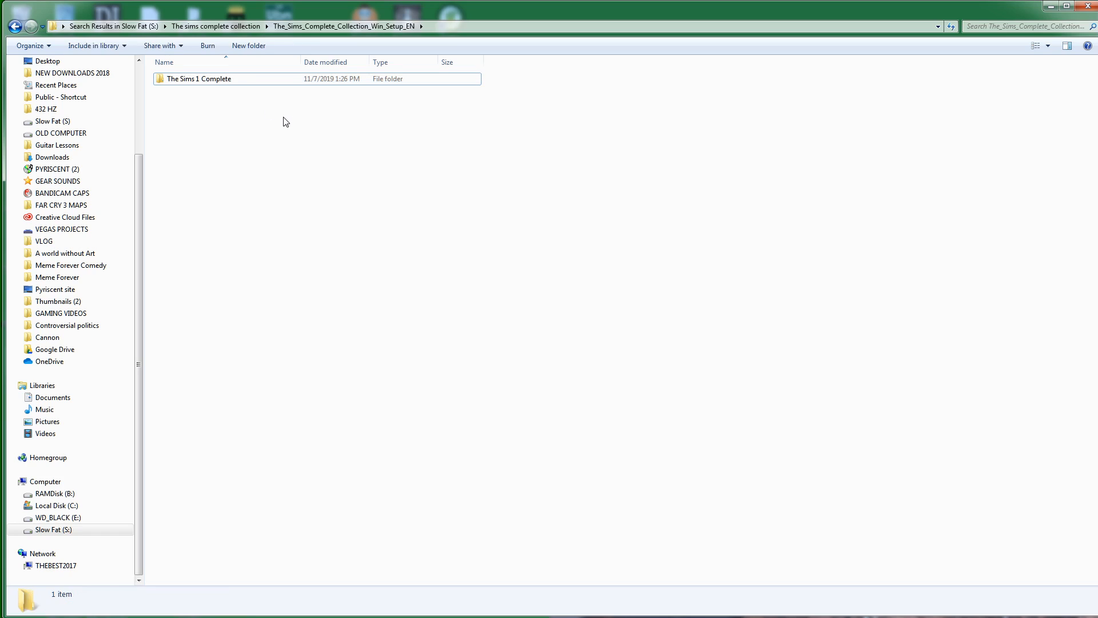
{"action": "left_click", "coordinate": [200, 78]}
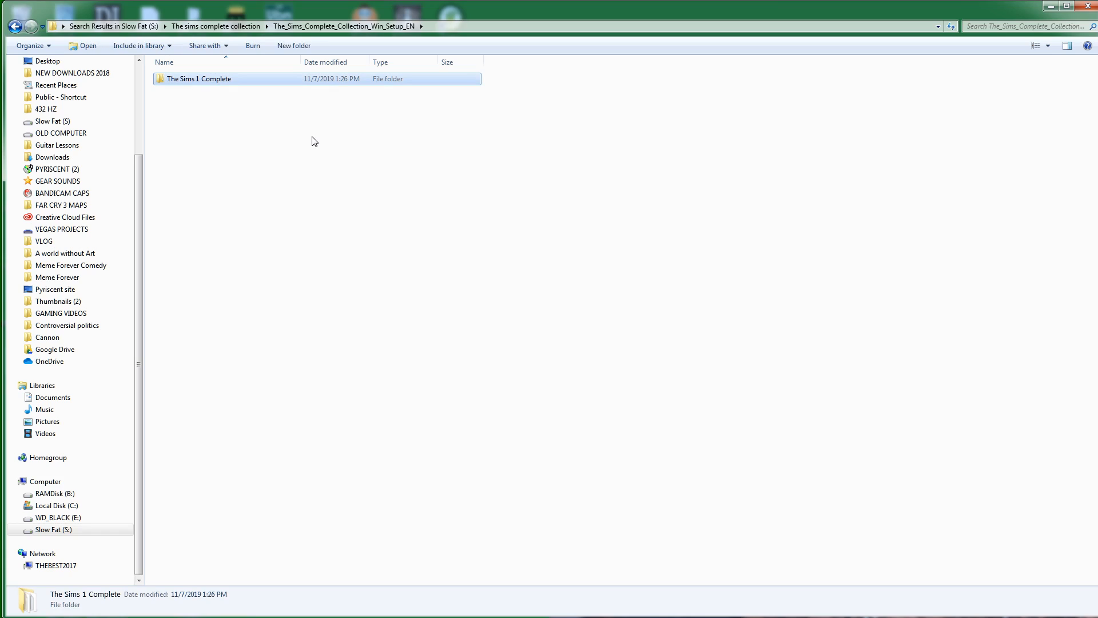
{"action": "mouse_move", "coordinate": [217, 84]}
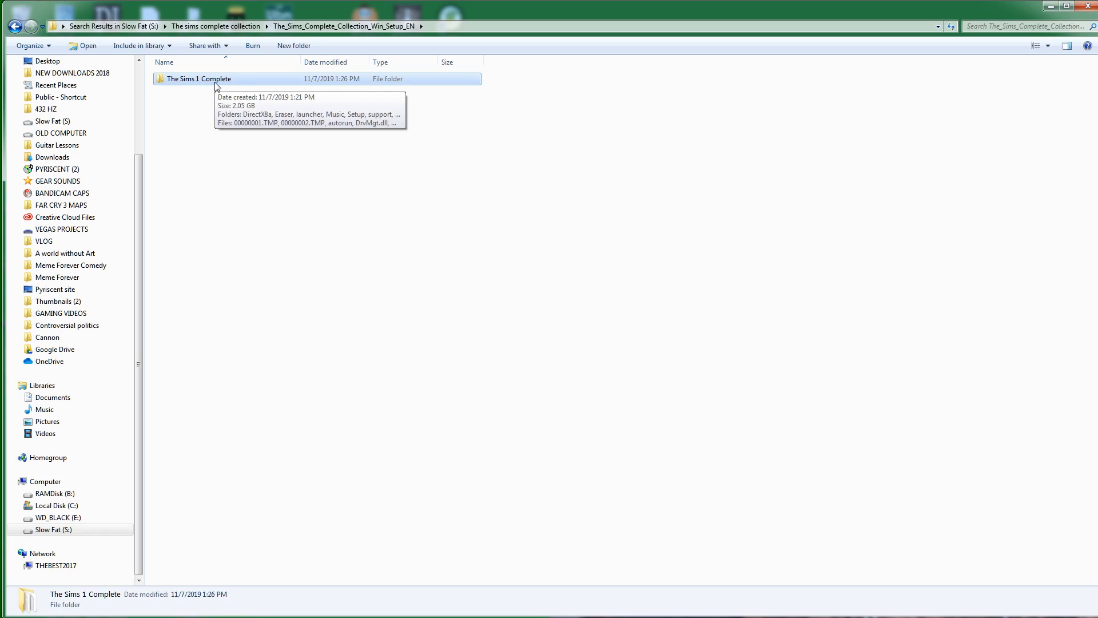
Step: Cut The Sims 1 Complete, paste it into the parent collection folder, and select the emptied setup folder
{"action": "double_click", "coordinate": [195, 78]}
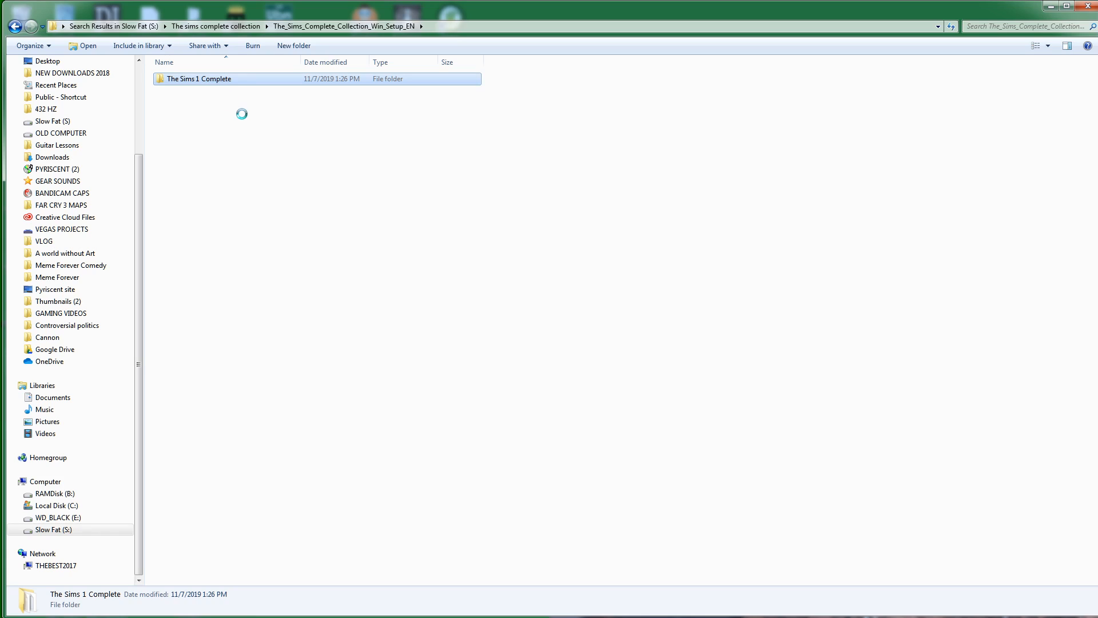
{"action": "right_click", "coordinate": [197, 78]}
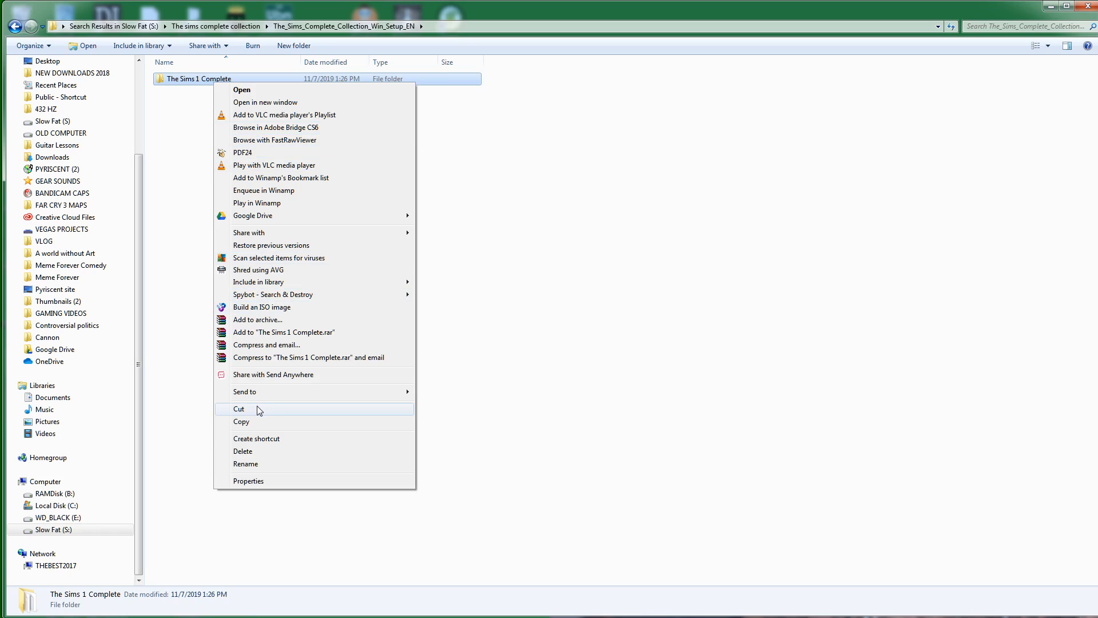
{"action": "left_click", "coordinate": [238, 408]}
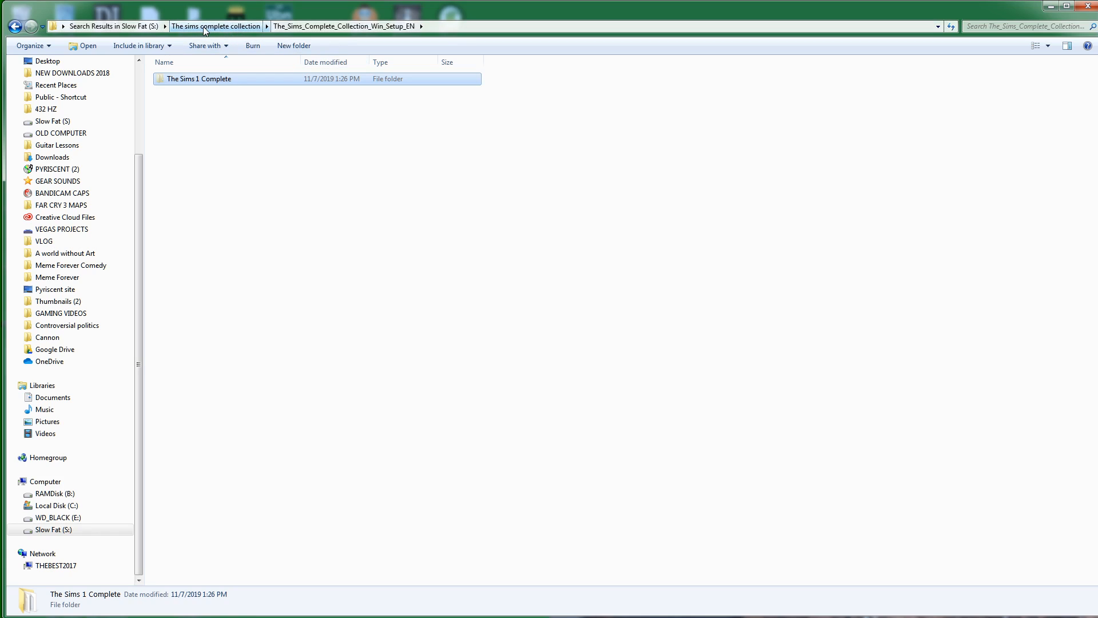
{"action": "left_click", "coordinate": [216, 25]}
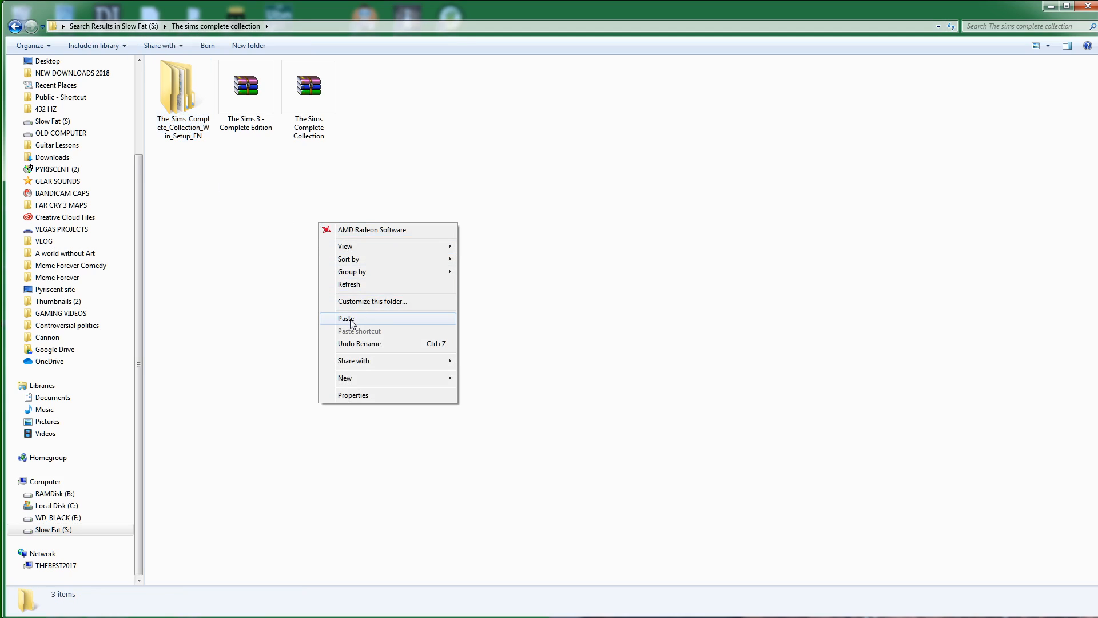
{"action": "left_click", "coordinate": [345, 318]}
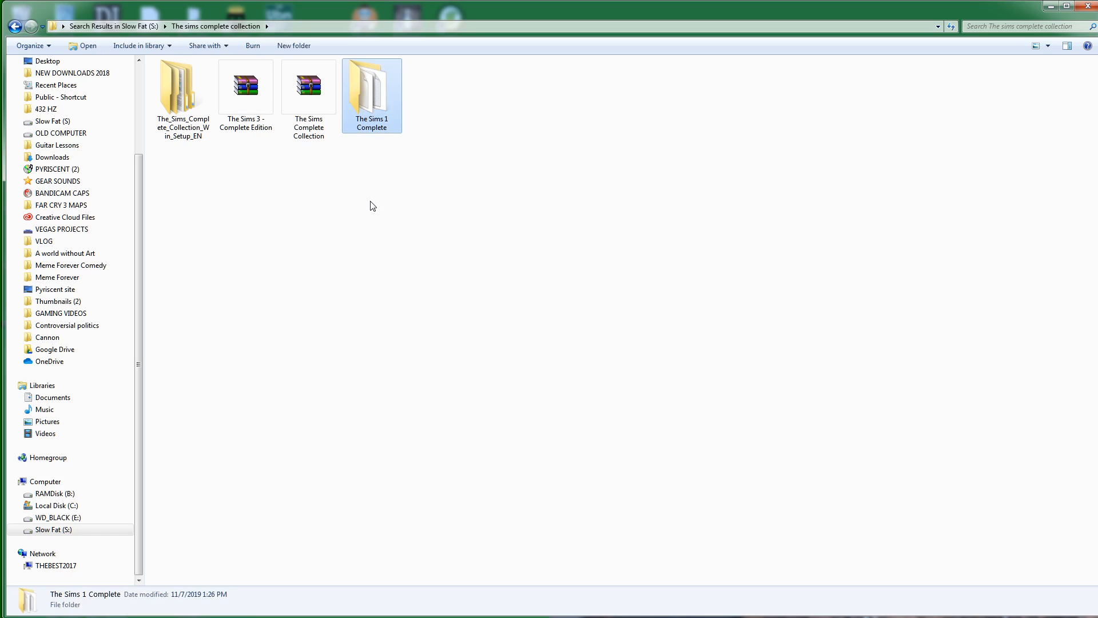
{"action": "left_click", "coordinate": [183, 89]}
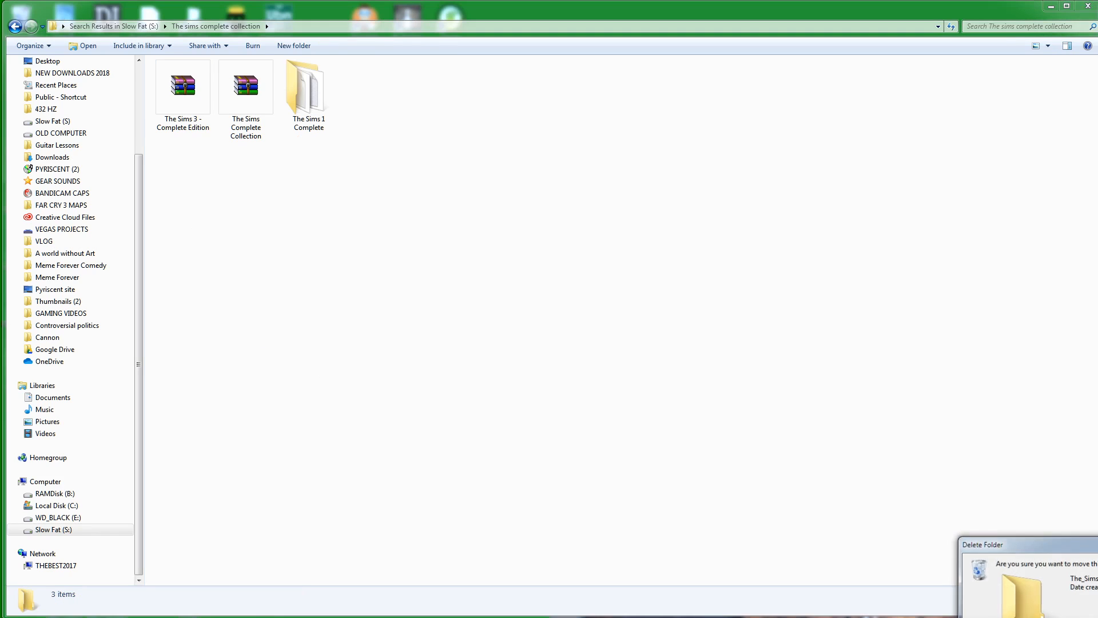
Step: Run the start launcher in The Sims 1 Complete, then open The Sims Crack folder
{"action": "double_click", "coordinate": [309, 86]}
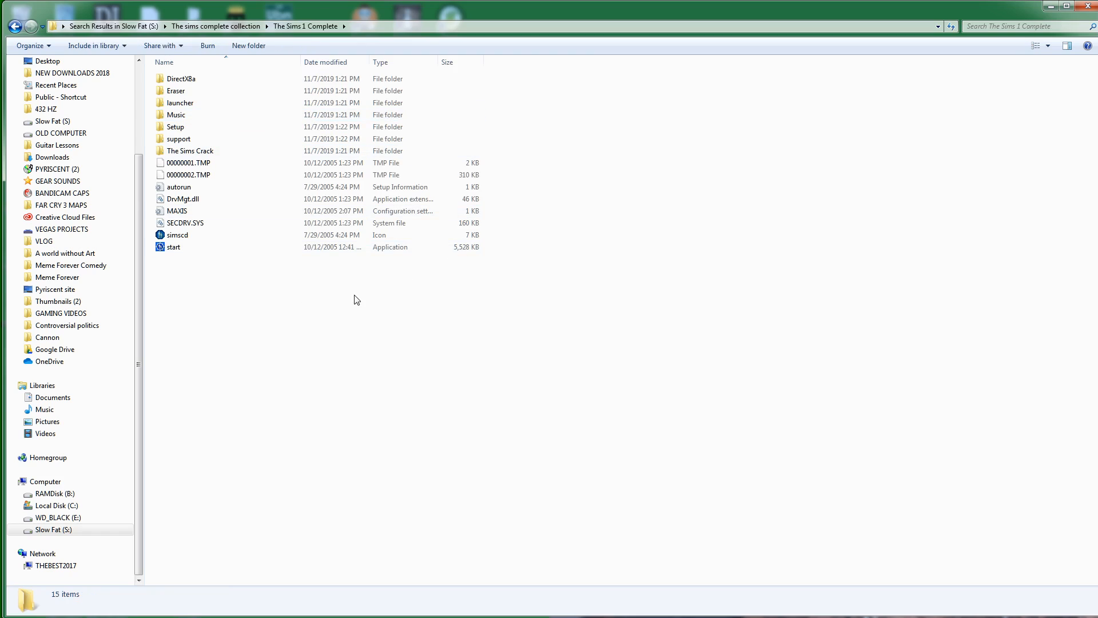
{"action": "mouse_move", "coordinate": [247, 274]}
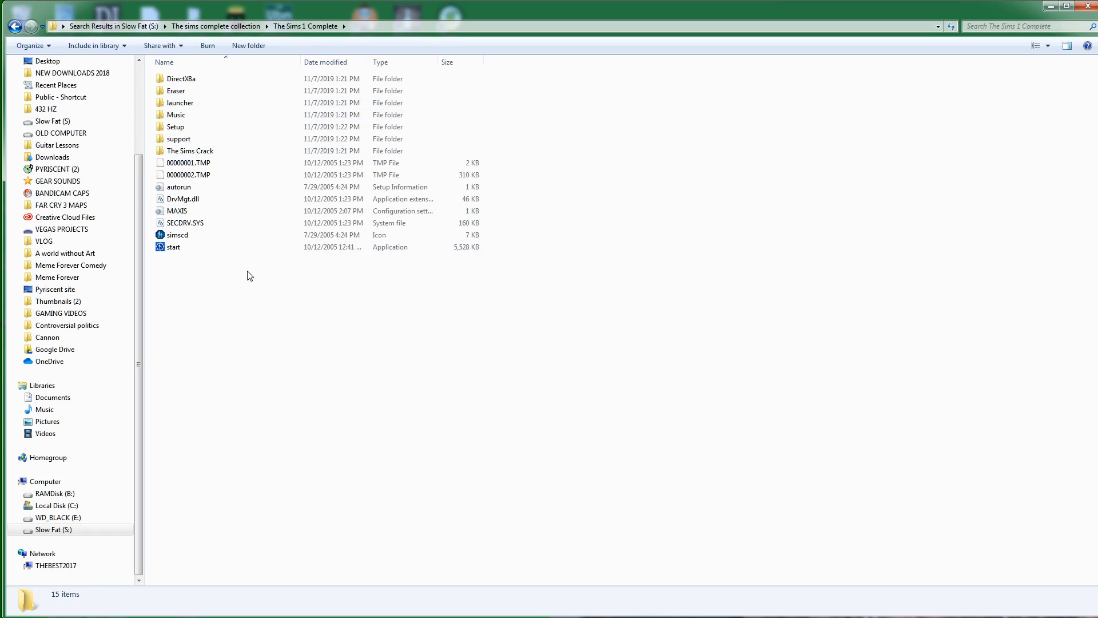
{"action": "mouse_move", "coordinate": [187, 250]}
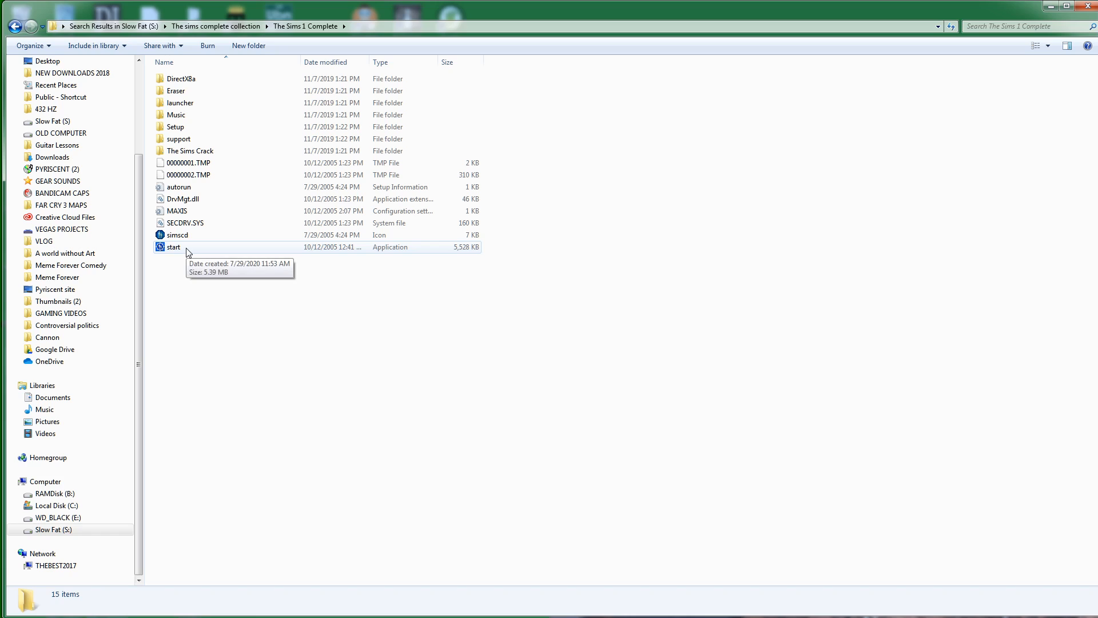
{"action": "double_click", "coordinate": [174, 247]}
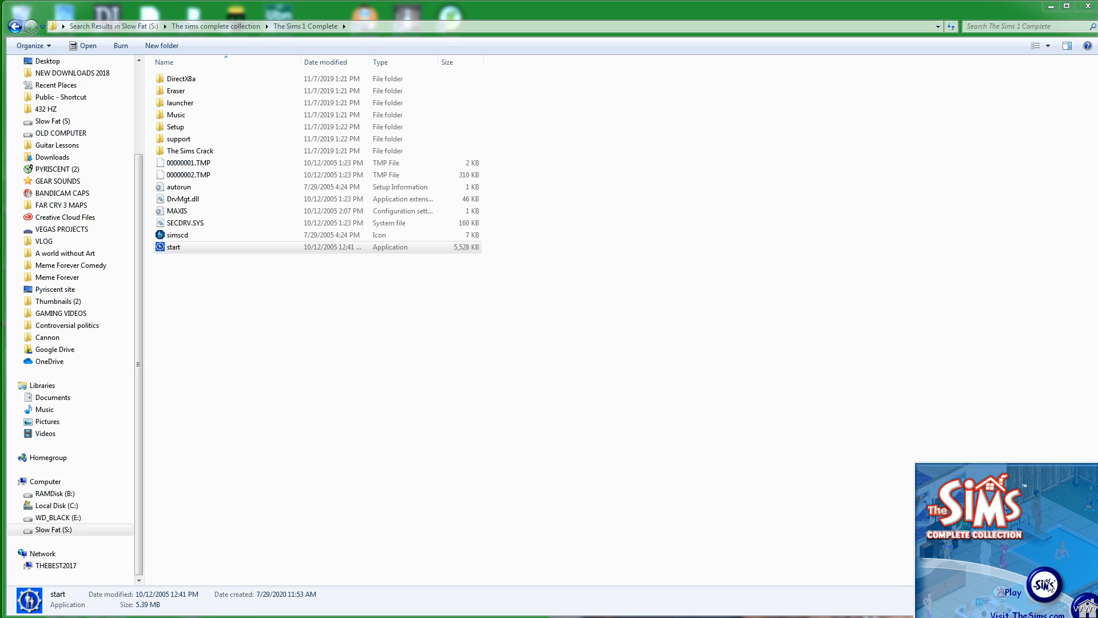
{"action": "mouse_move", "coordinate": [1053, 601]}
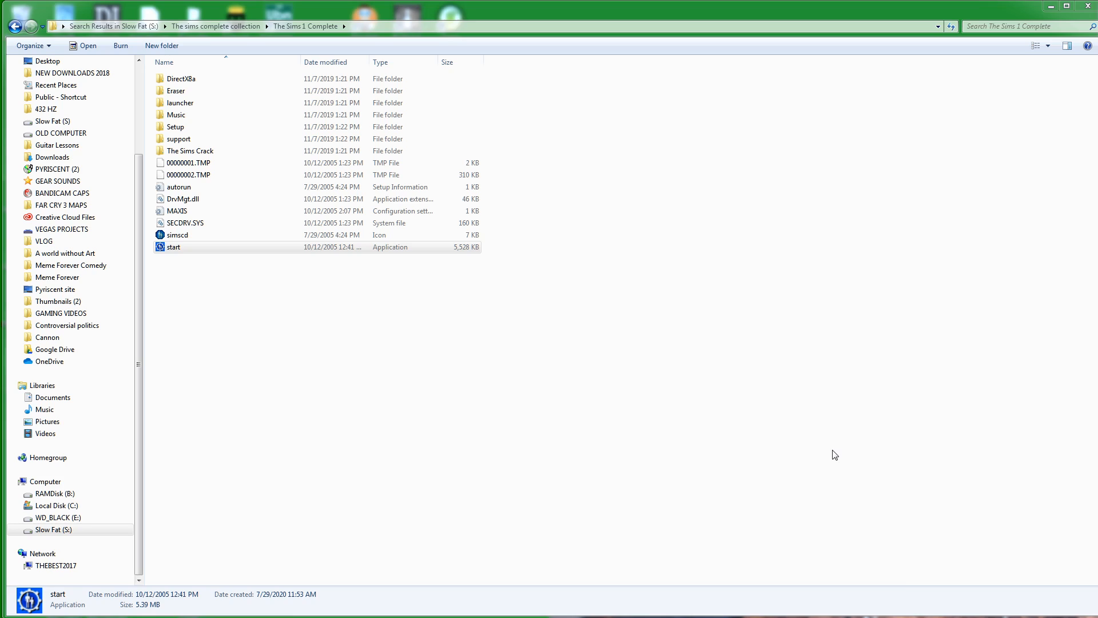
{"action": "mouse_move", "coordinate": [443, 341]}
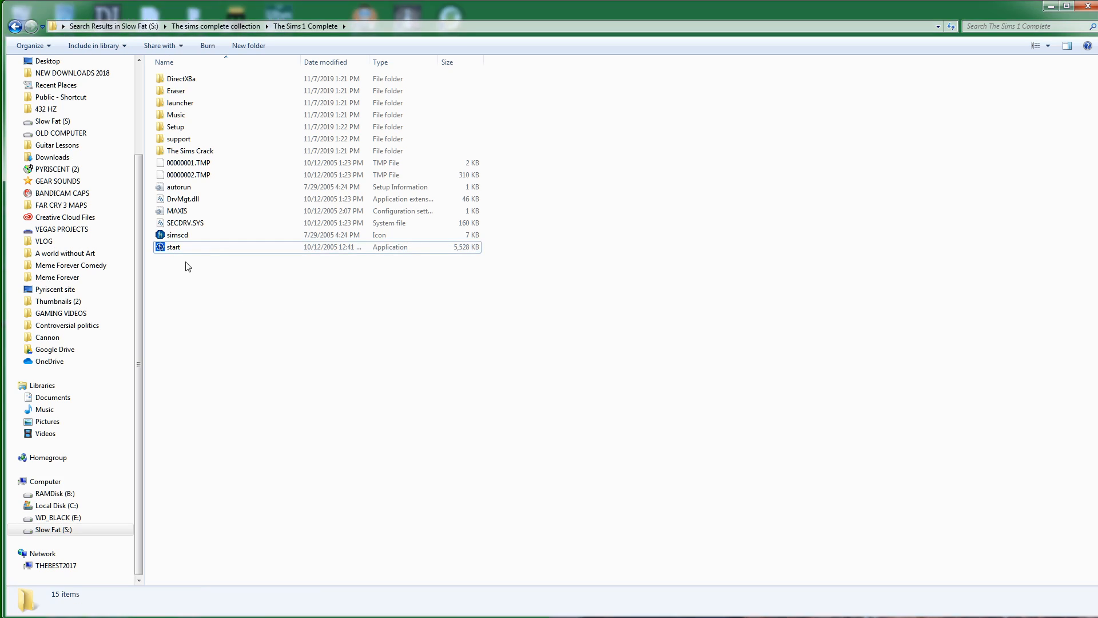
{"action": "left_click", "coordinate": [177, 235]}
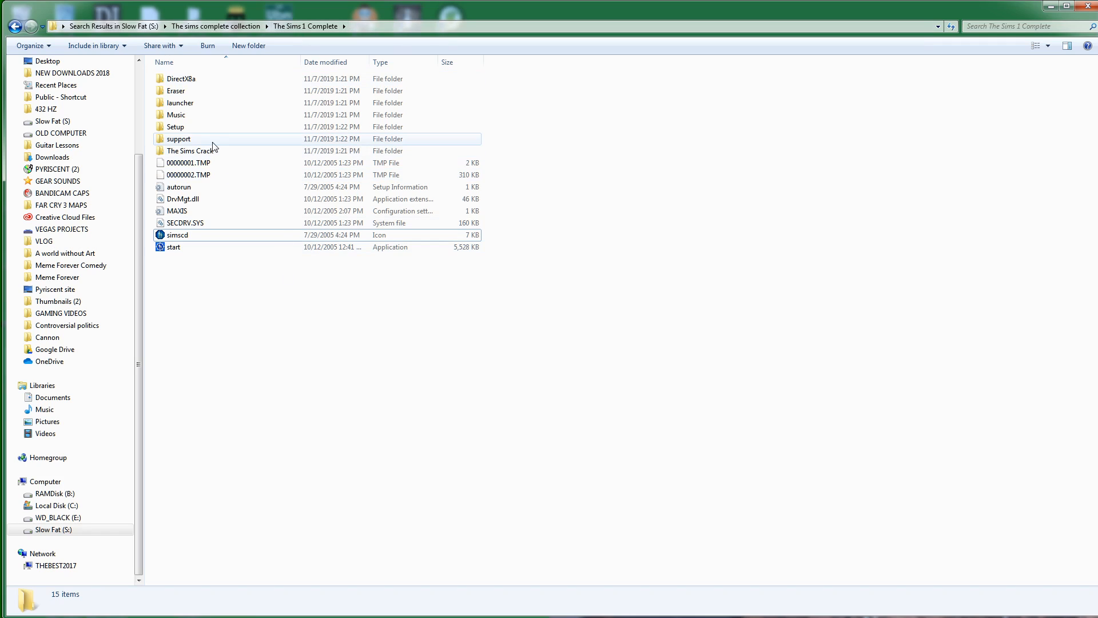
{"action": "left_click", "coordinate": [189, 151]}
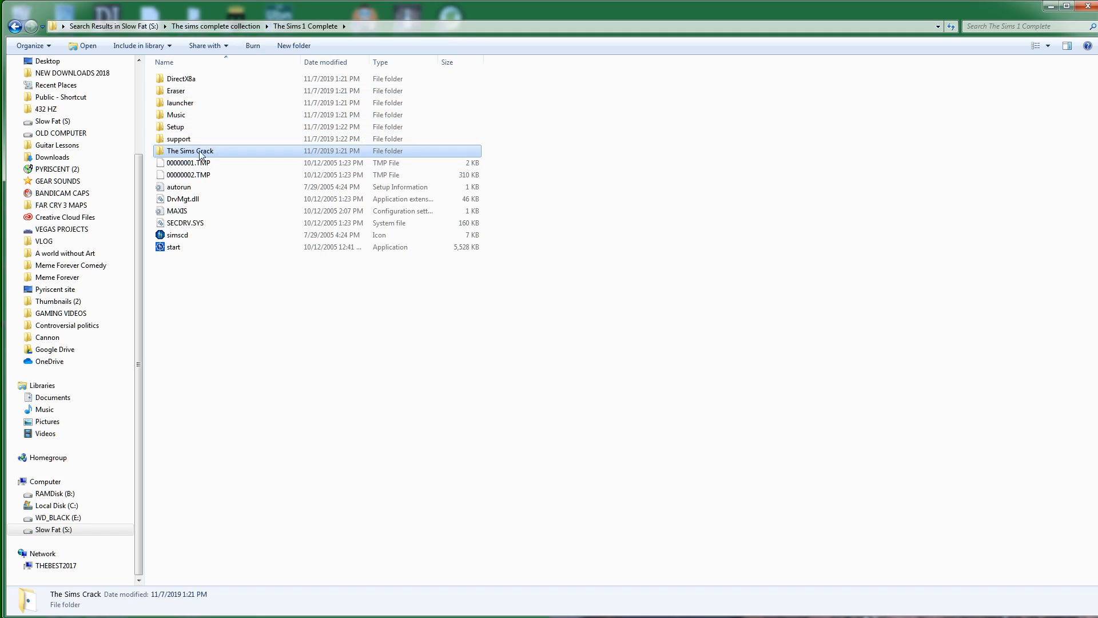
{"action": "double_click", "coordinate": [187, 151]}
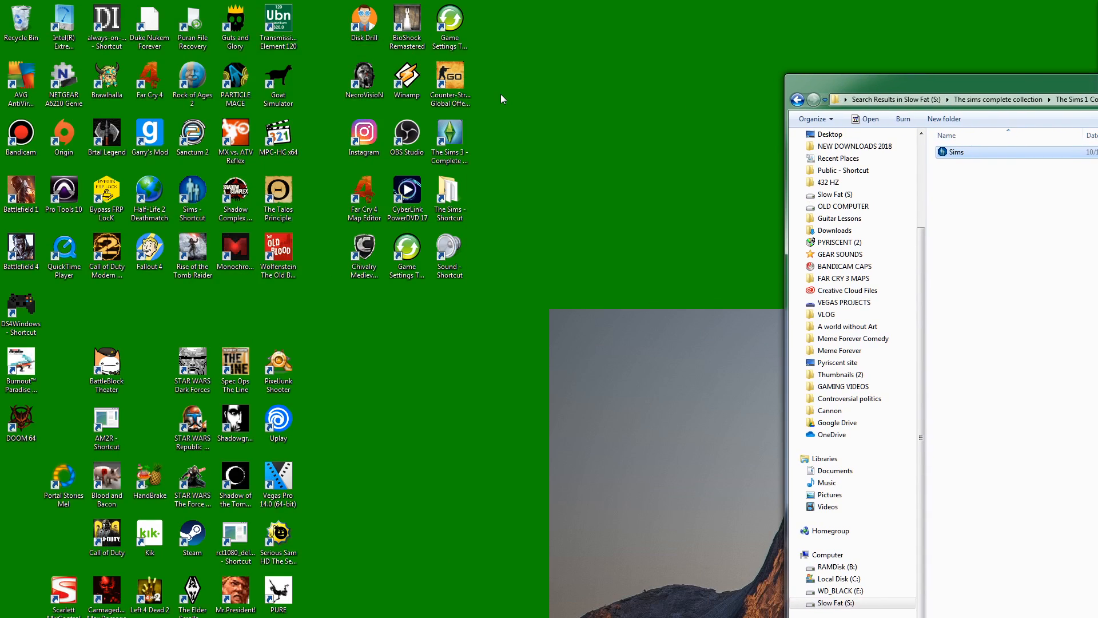
Step: Move the Sims desktop shortcut beside MPC-HC and open its file location from Properties
{"action": "left_click", "coordinate": [192, 189]}
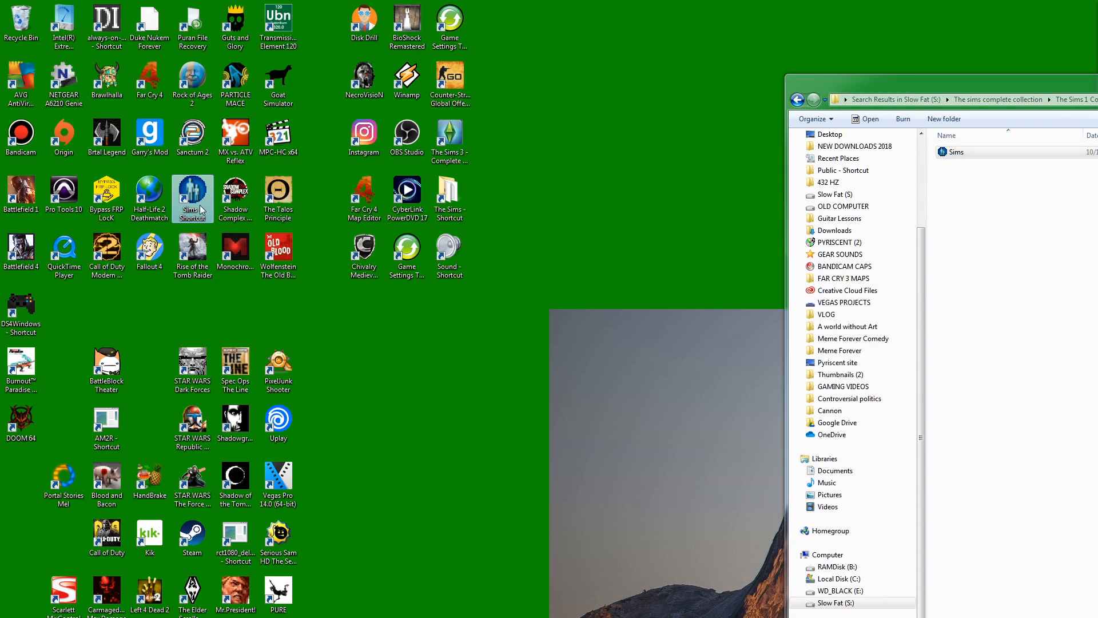
{"action": "mouse_move", "coordinate": [200, 207]}
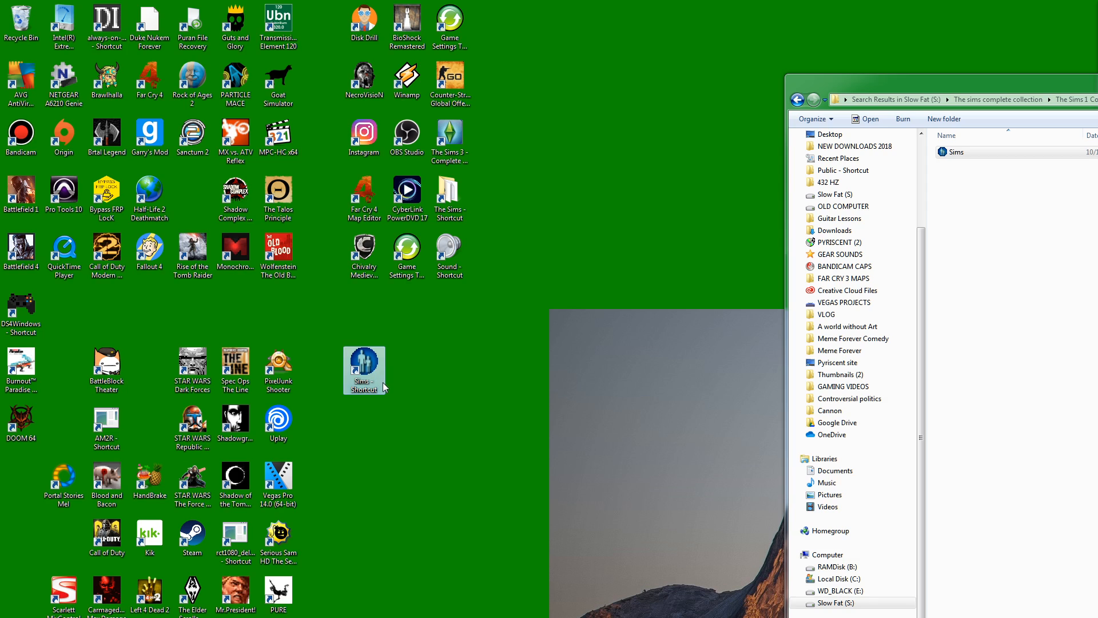
{"action": "right_click", "coordinate": [364, 371]}
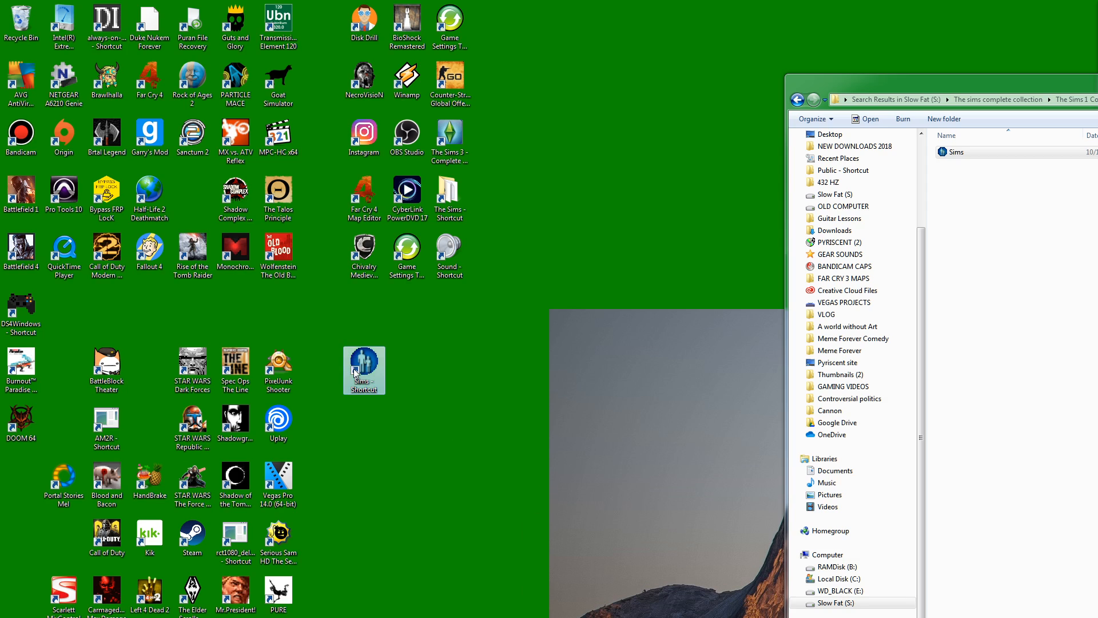
{"action": "left_click_drag", "start_coordinate": [363, 370], "coordinate": [322, 140]}
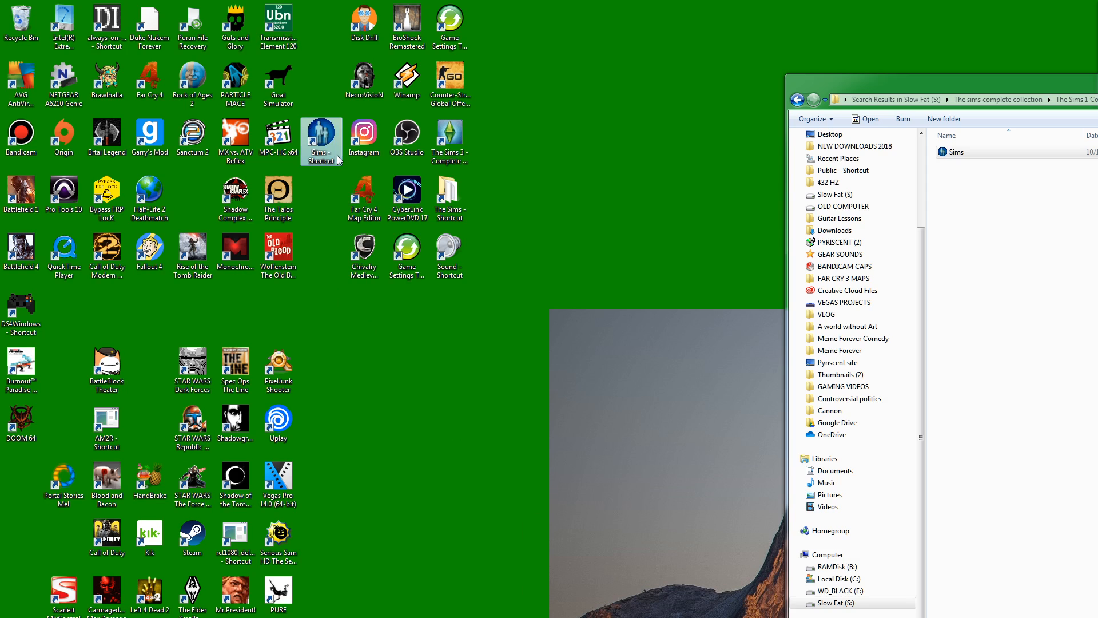
{"action": "right_click", "coordinate": [320, 135]}
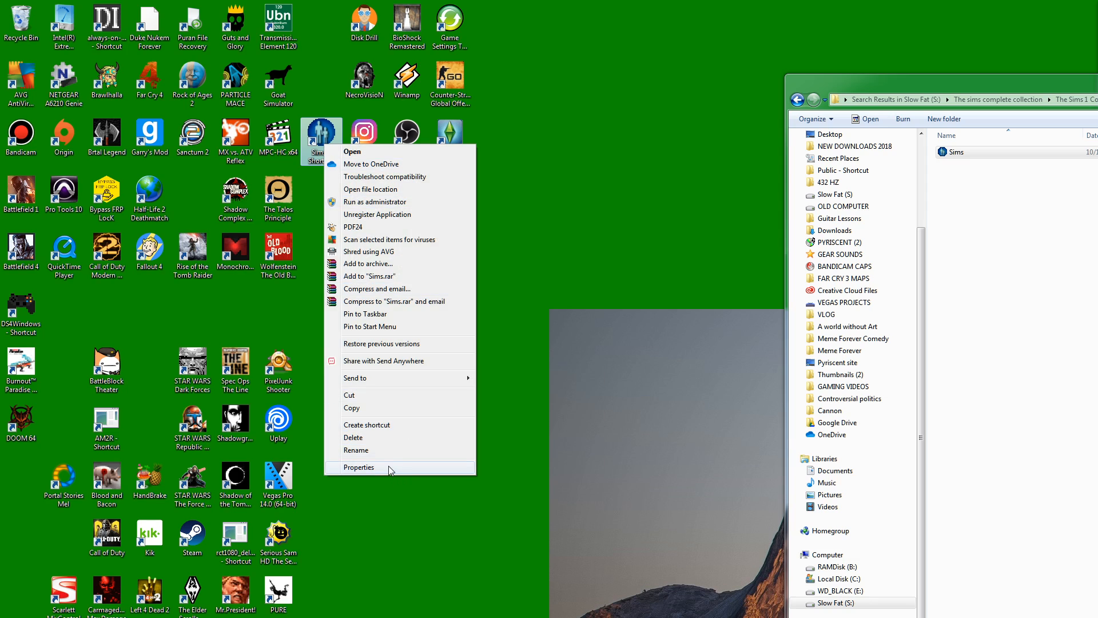
{"action": "left_click", "coordinate": [360, 466]}
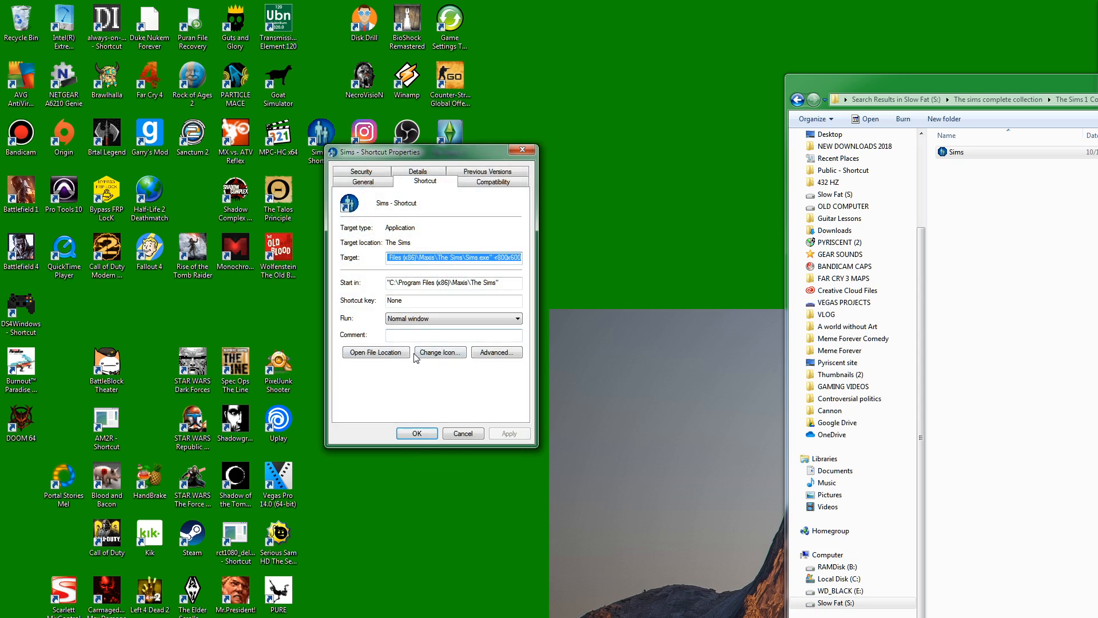
{"action": "left_click", "coordinate": [375, 353]}
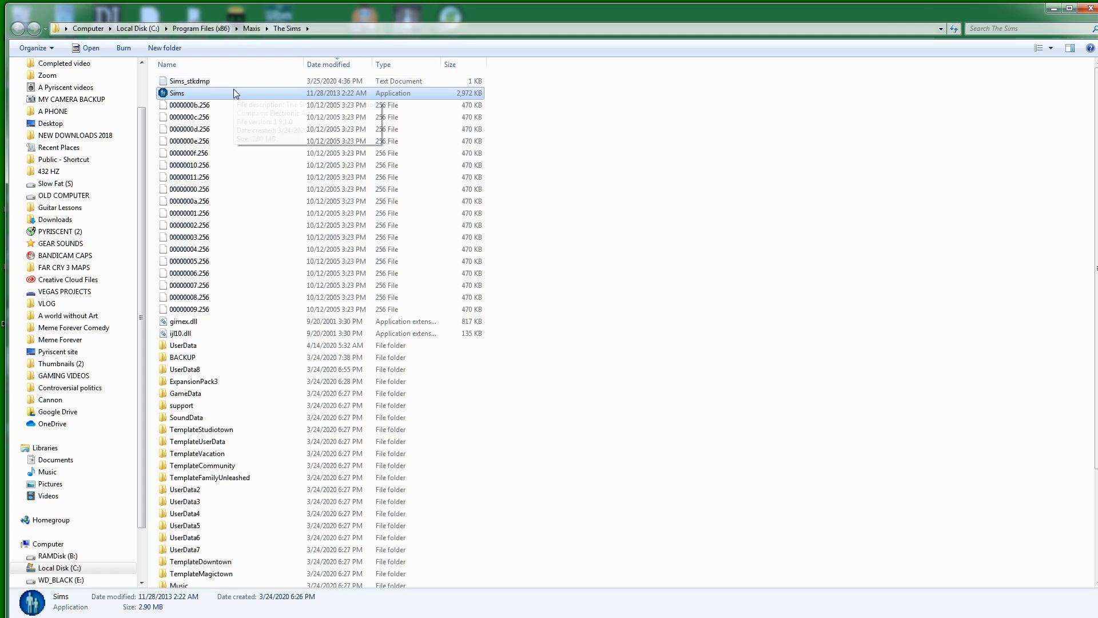
{"action": "mouse_move", "coordinate": [1055, 147]}
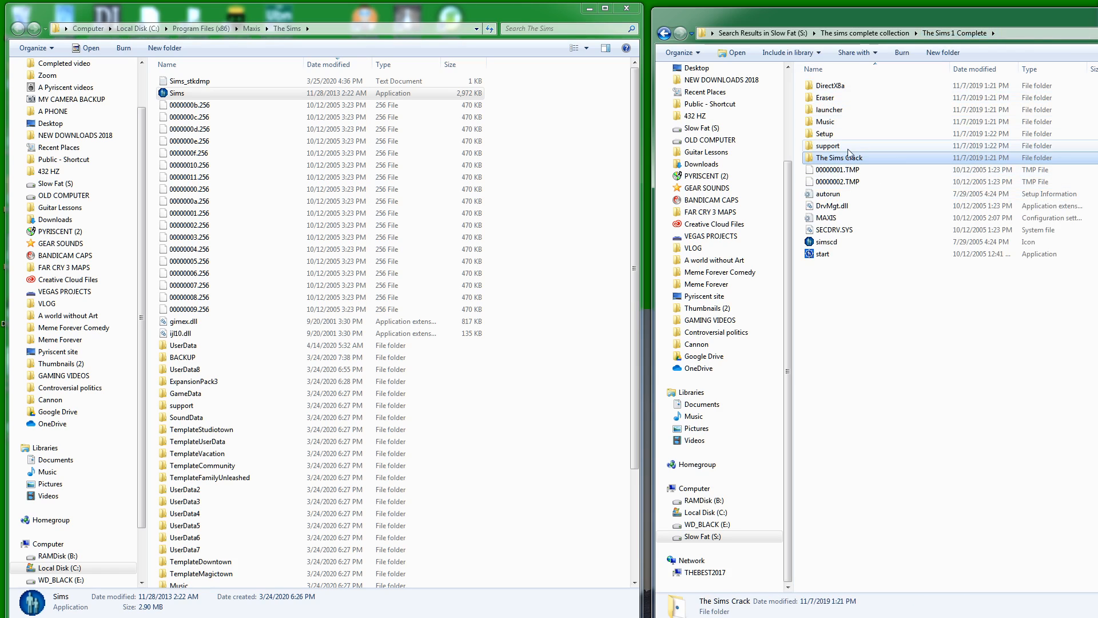
Step: Drag the cracked Sims exe from The Sims Crack folder toward The Sims install folder
{"action": "double_click", "coordinate": [838, 157]}
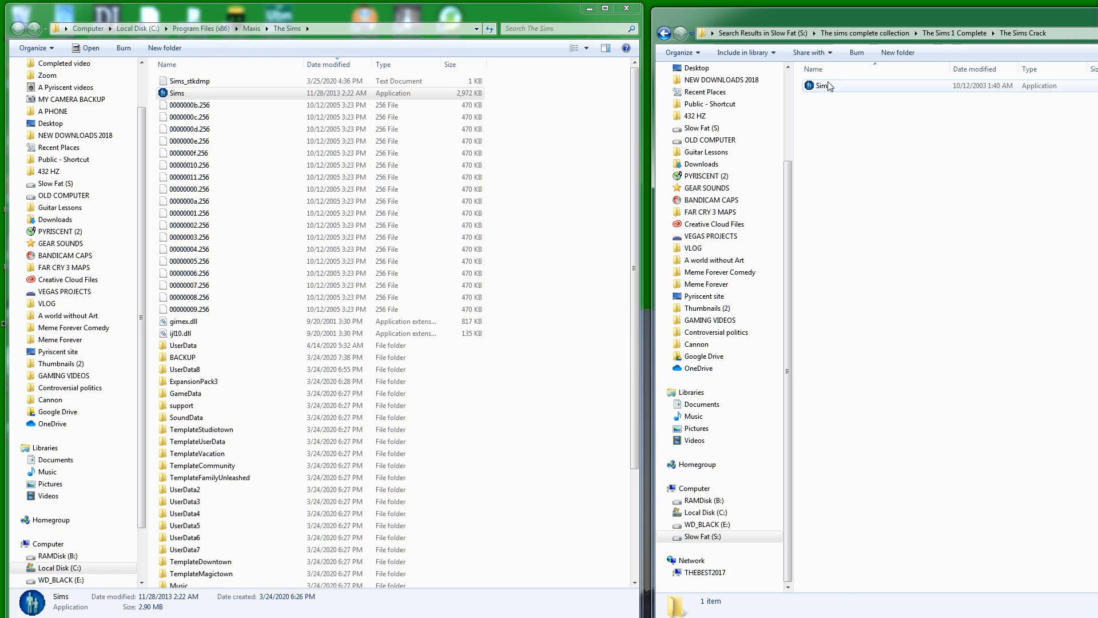
{"action": "left_click_drag", "start_coordinate": [822, 86], "coordinate": [659, 132]}
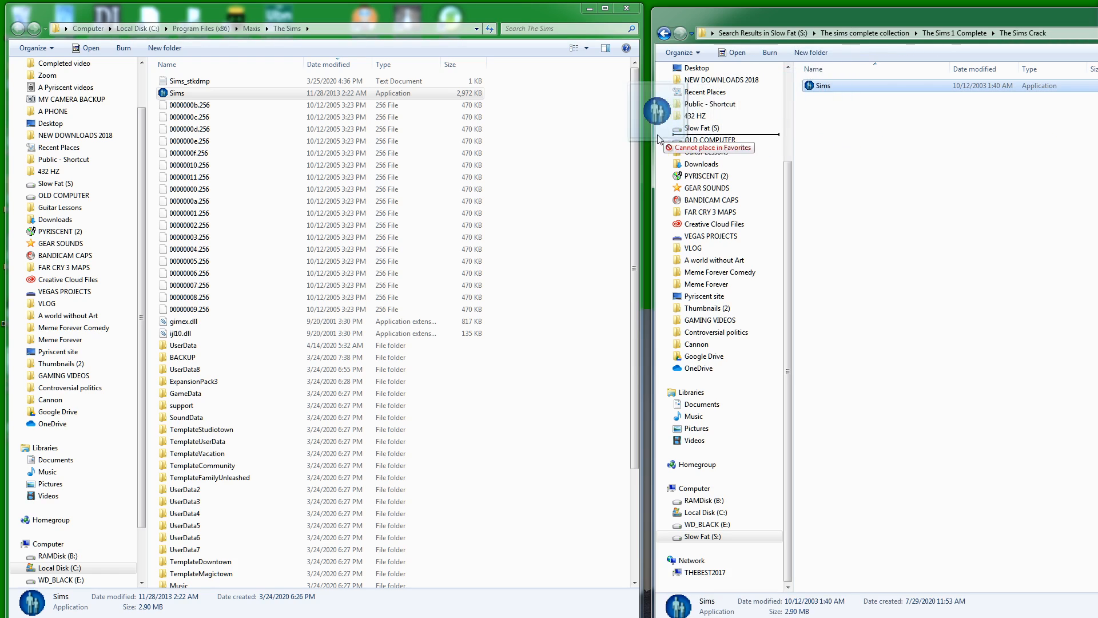
{"action": "left_click_drag", "start_coordinate": [659, 109], "coordinate": [545, 95]}
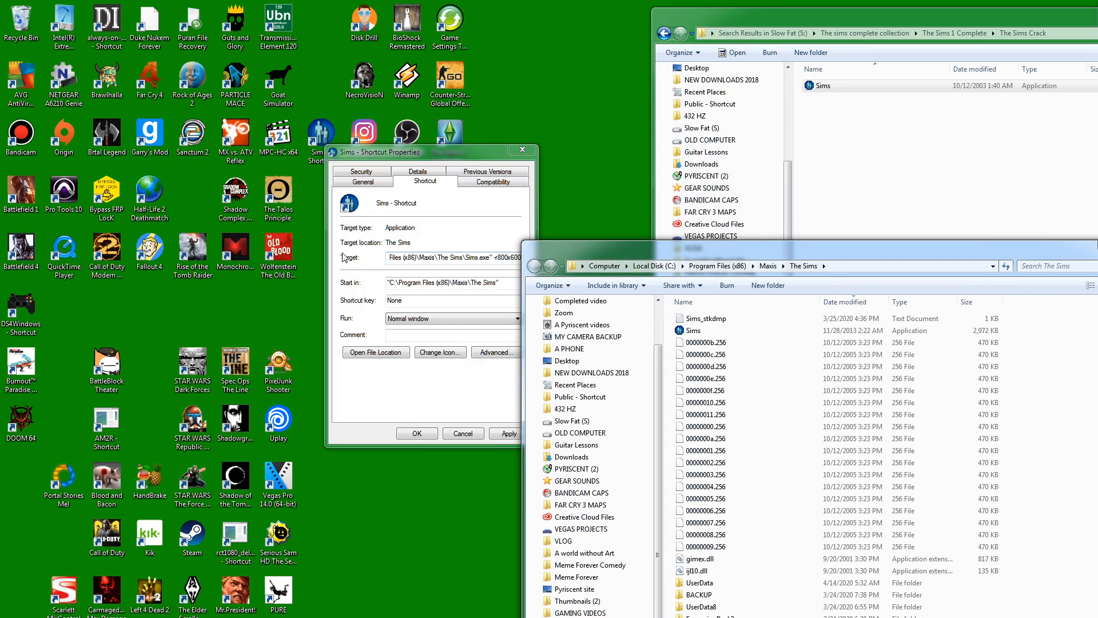
Step: Close the shortcut properties, refresh the desktop and select the Sims shortcut
{"action": "left_click", "coordinate": [463, 433]}
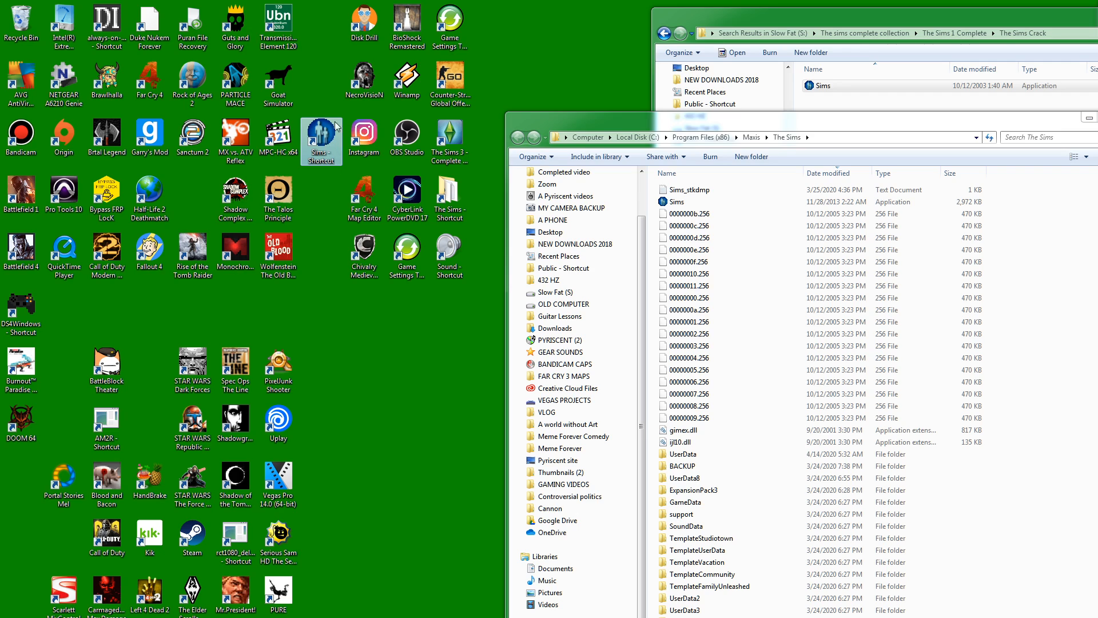
{"action": "mouse_move", "coordinate": [329, 148]}
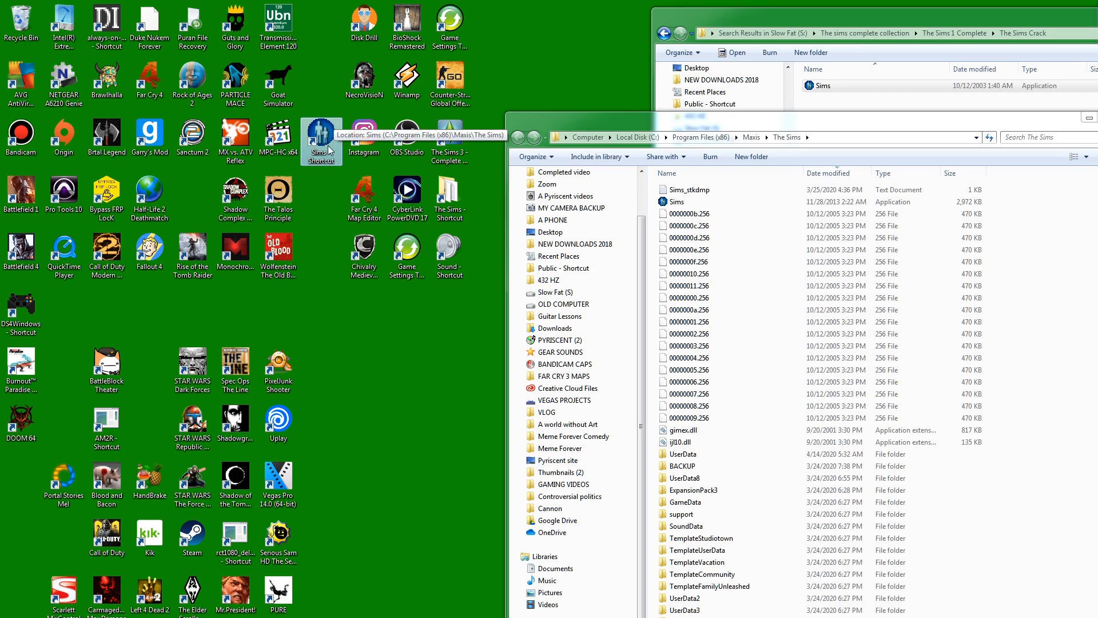
{"action": "left_click", "coordinate": [688, 201]}
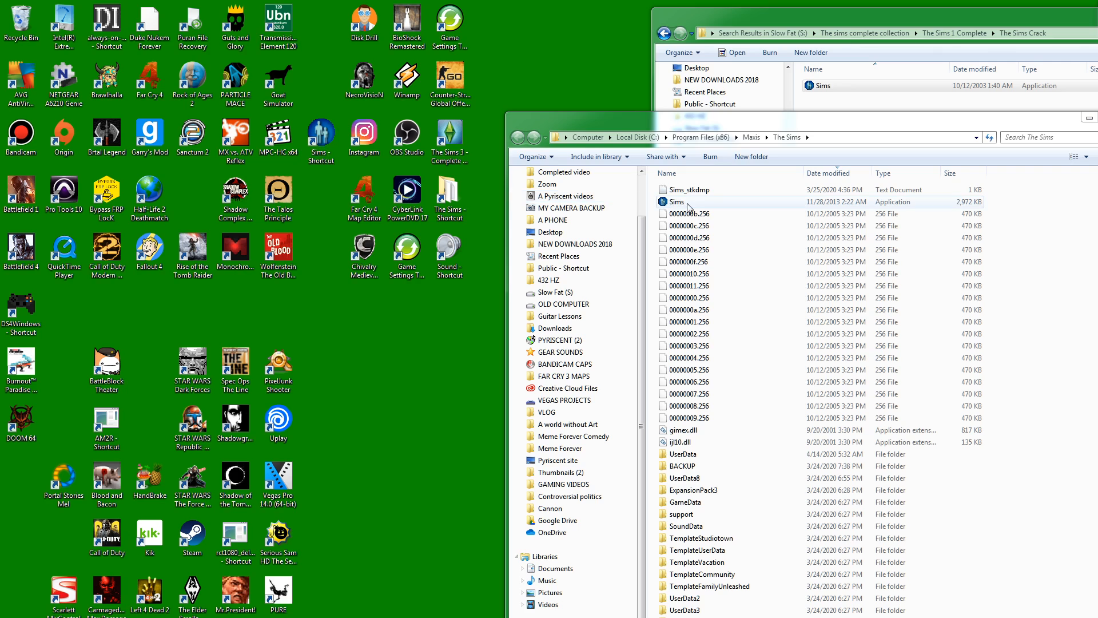
{"action": "right_click", "coordinate": [687, 201]}
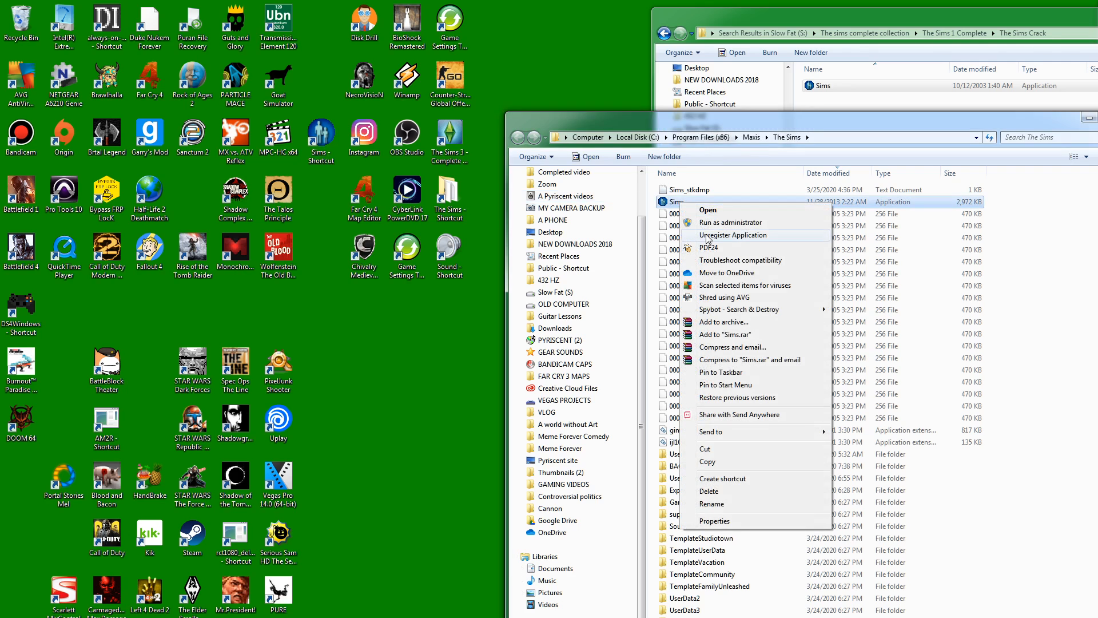
{"action": "mouse_move", "coordinate": [707, 461]}
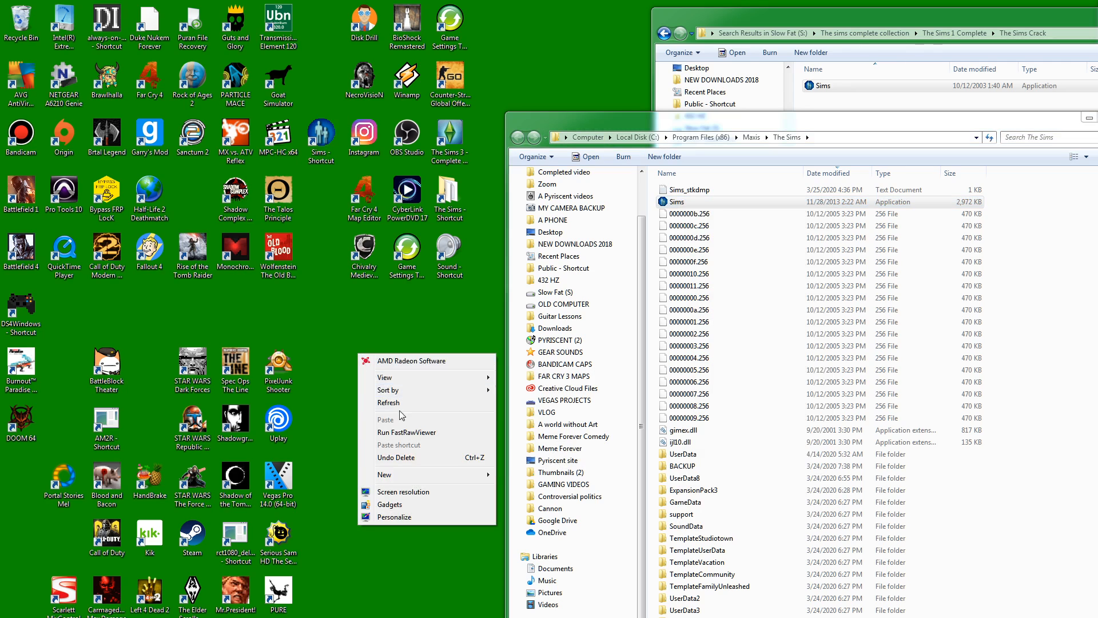
{"action": "left_click", "coordinate": [320, 178]}
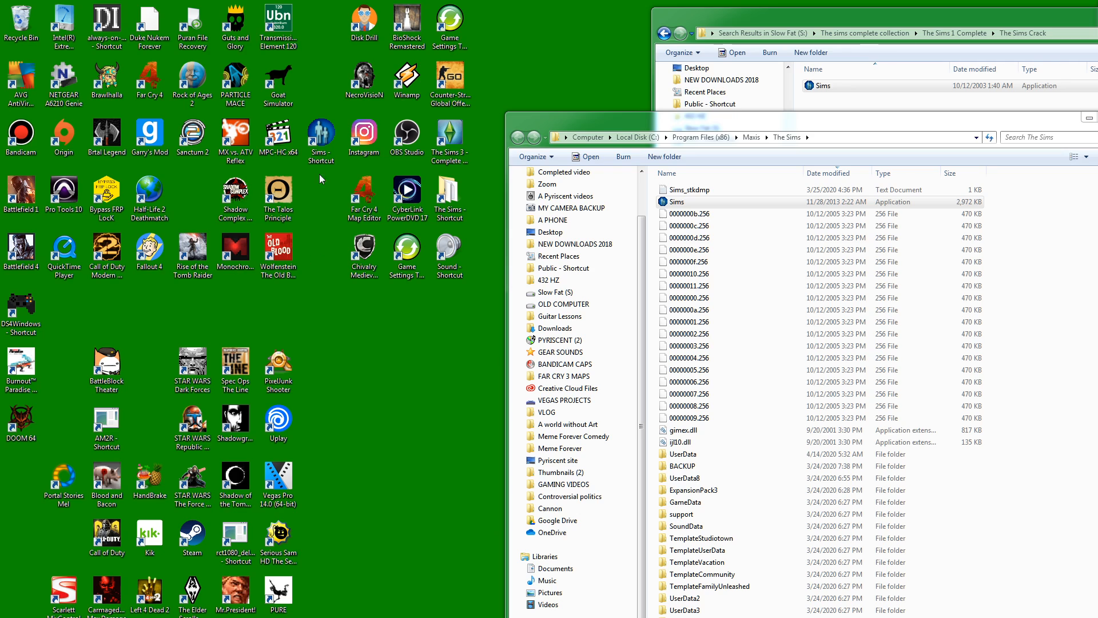
{"action": "left_click", "coordinate": [320, 135]}
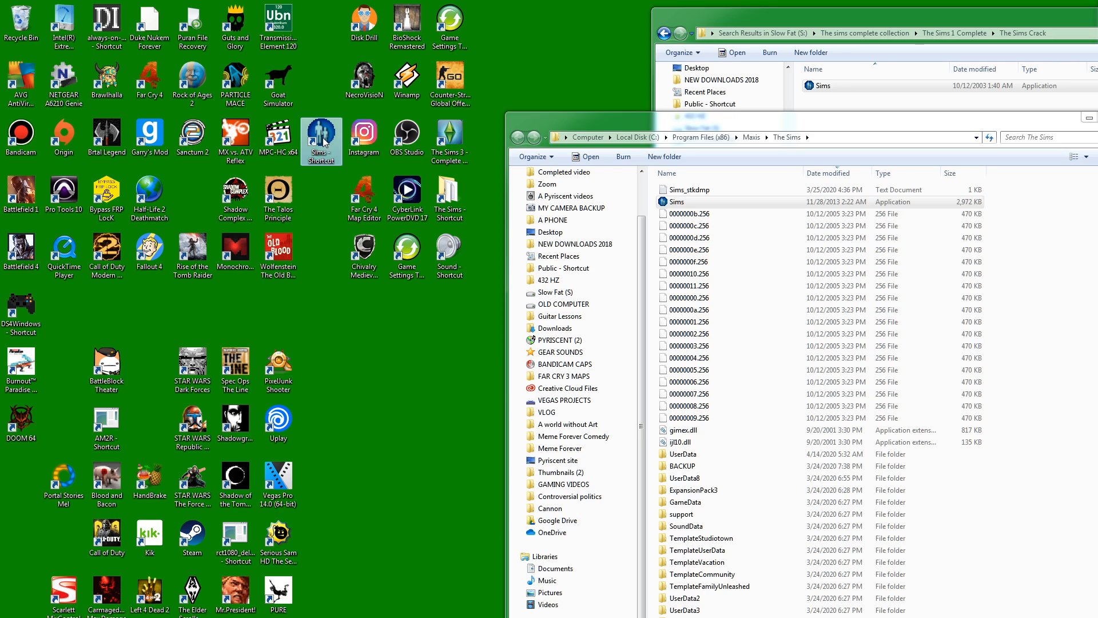
Step: Set the Sims shortcut to Windows 7 compatibility mode and Run as administrator
{"action": "right_click", "coordinate": [322, 140]}
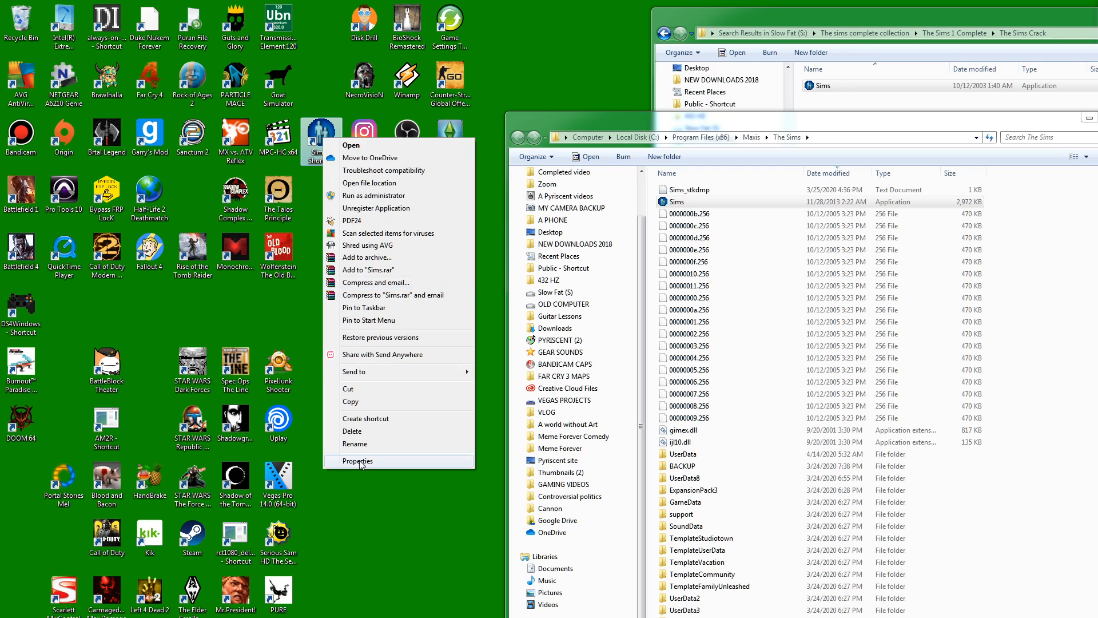
{"action": "left_click", "coordinate": [357, 460]}
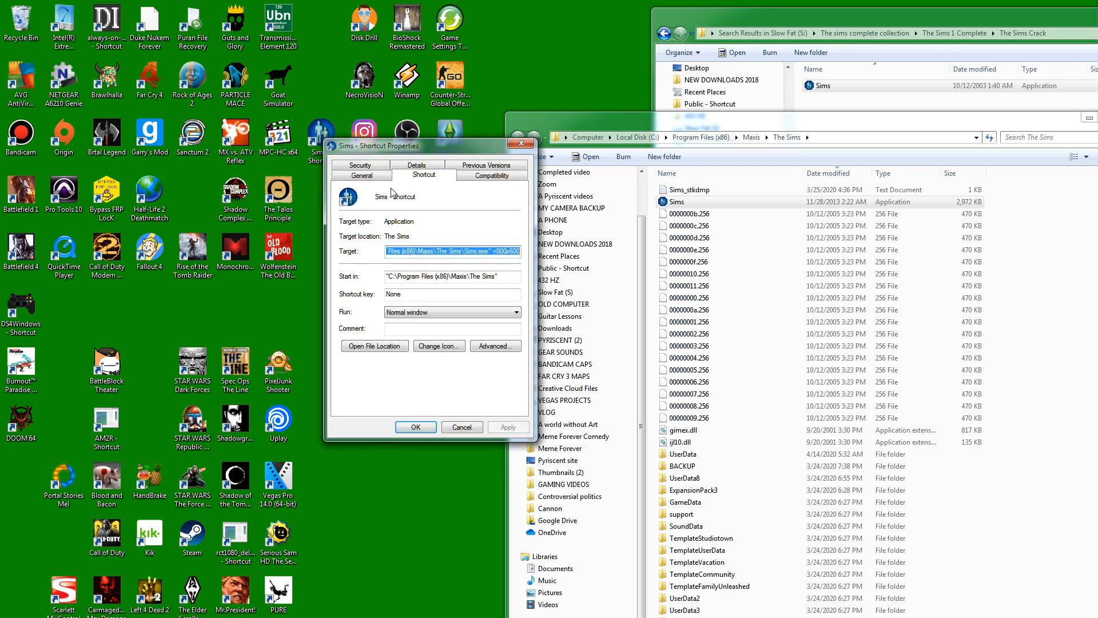
{"action": "left_click", "coordinate": [492, 175]}
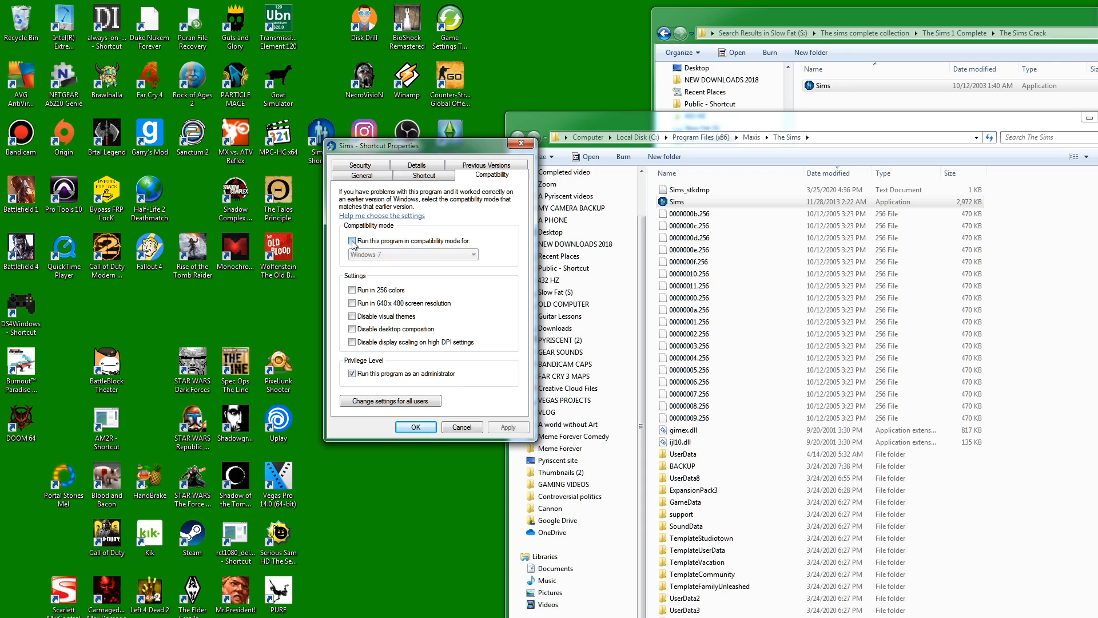
{"action": "left_click", "coordinate": [473, 254]}
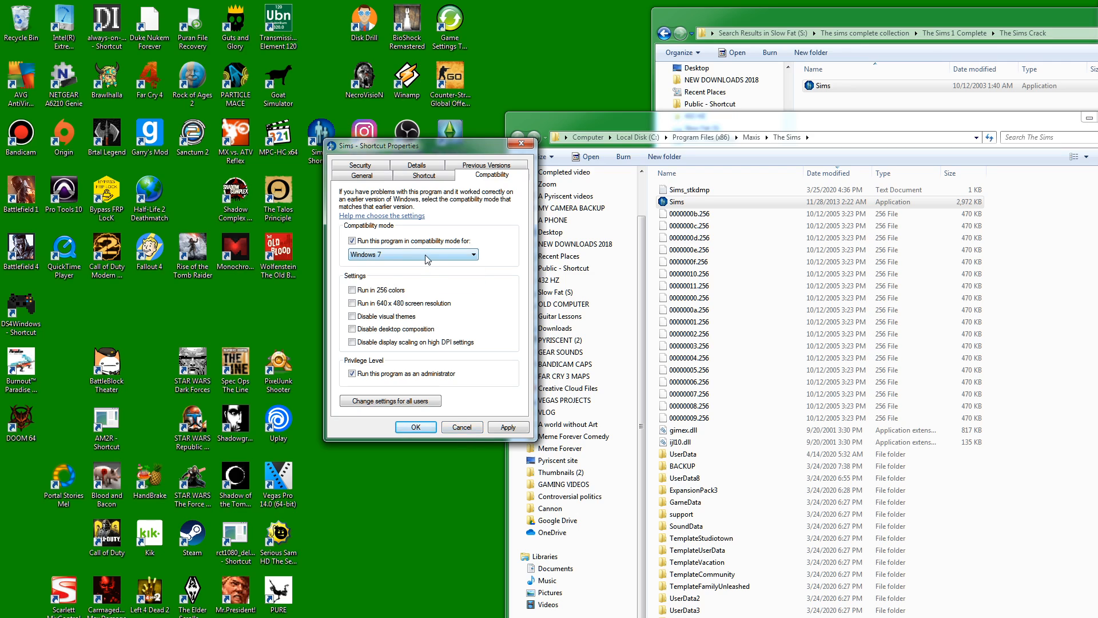
{"action": "mouse_move", "coordinate": [409, 258]}
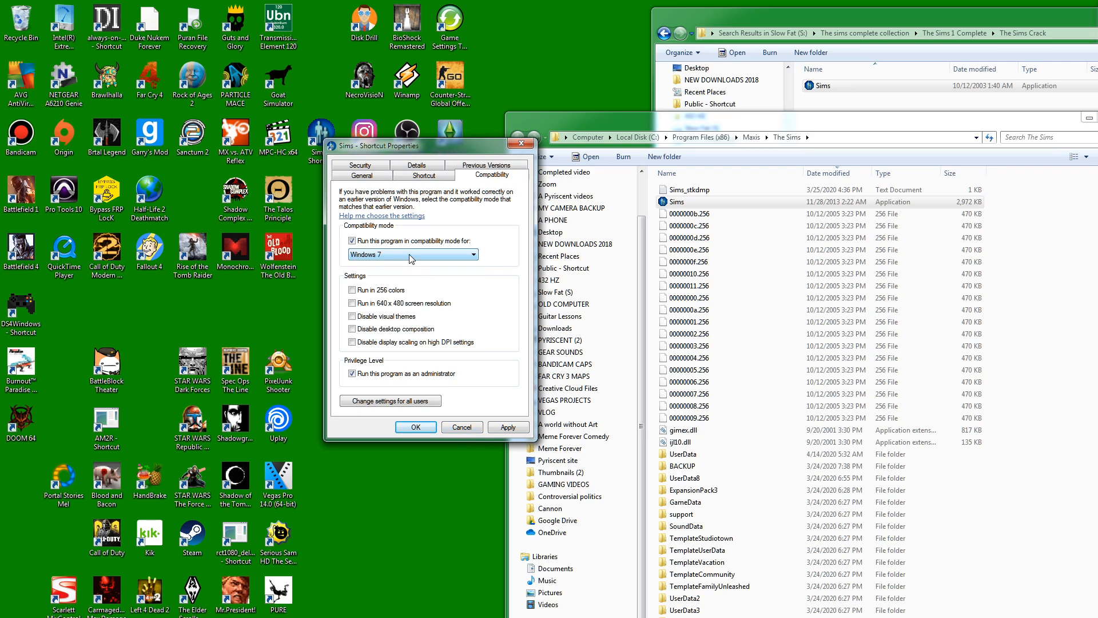